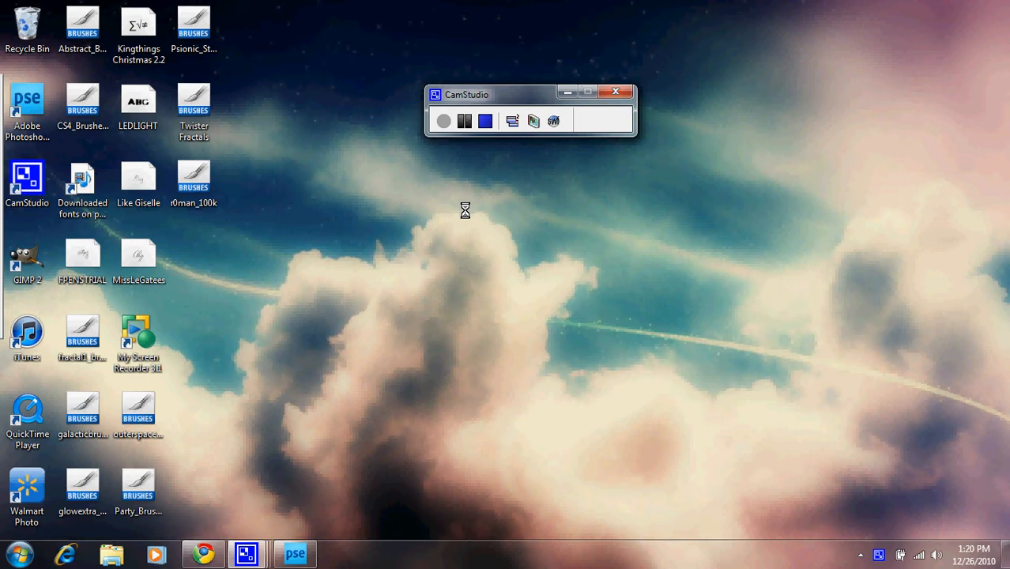
{"action": "mouse_move", "coordinate": [285, 535]}
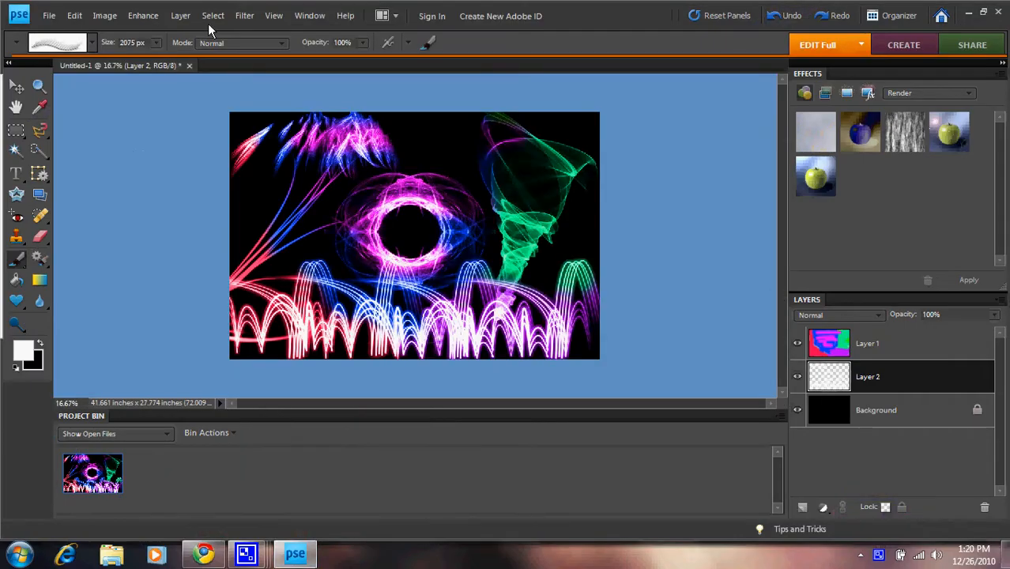
Close the old artwork without saving and start a new white 3000 × 2000 px document
{"action": "left_click", "coordinate": [189, 64]}
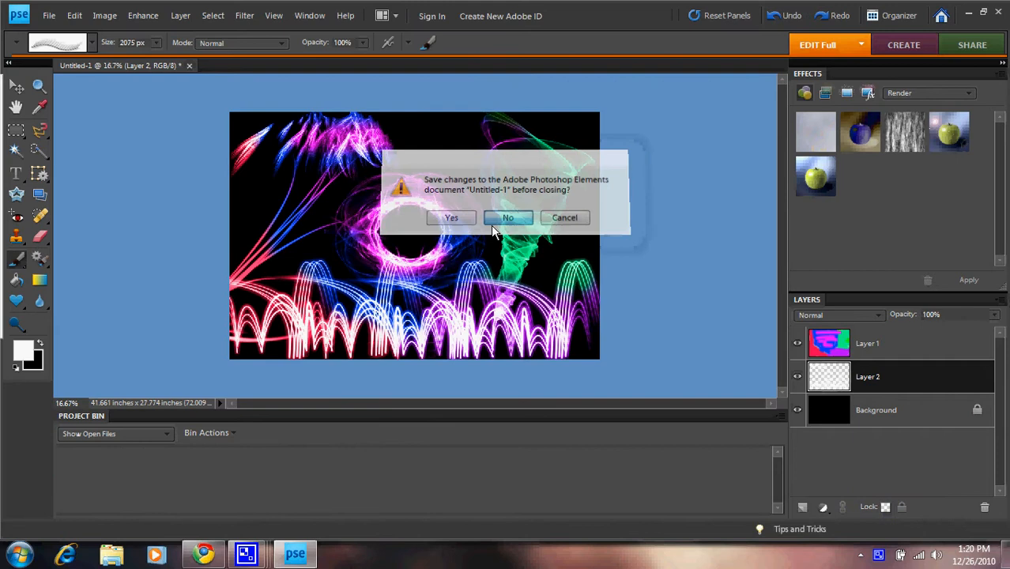
{"action": "left_click", "coordinate": [508, 217]}
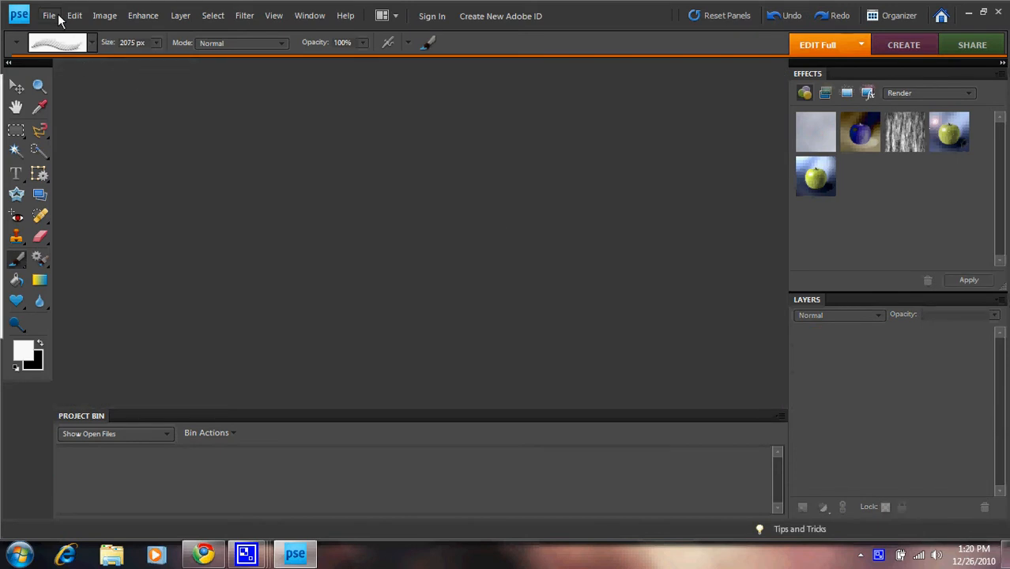
{"action": "left_click", "coordinate": [49, 15]}
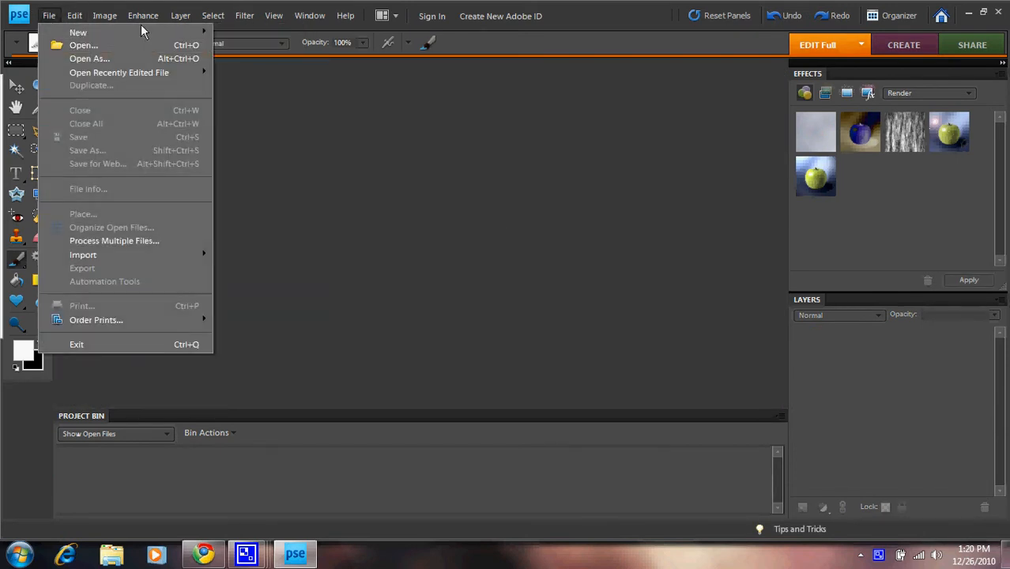
{"action": "left_click", "coordinate": [77, 33]}
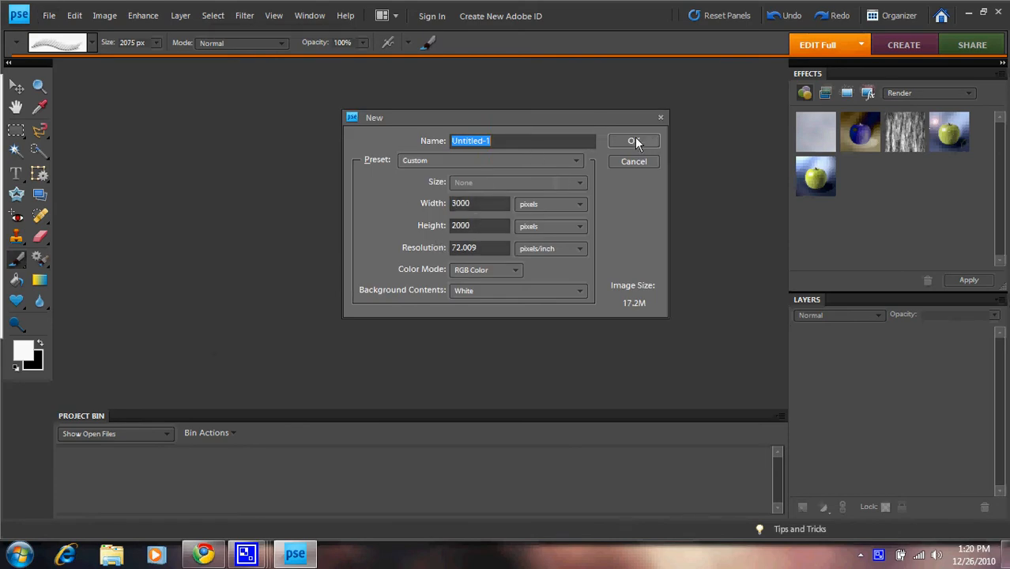
{"action": "left_click", "coordinate": [634, 140]}
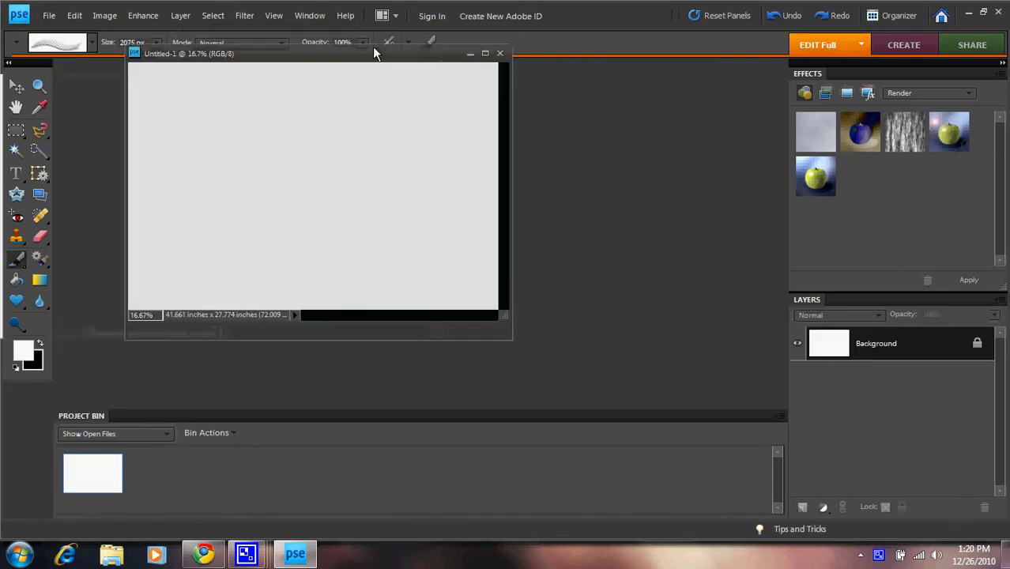
Fill the background black with the Paint Bucket and add an empty Layer 1
{"action": "left_click", "coordinate": [485, 53]}
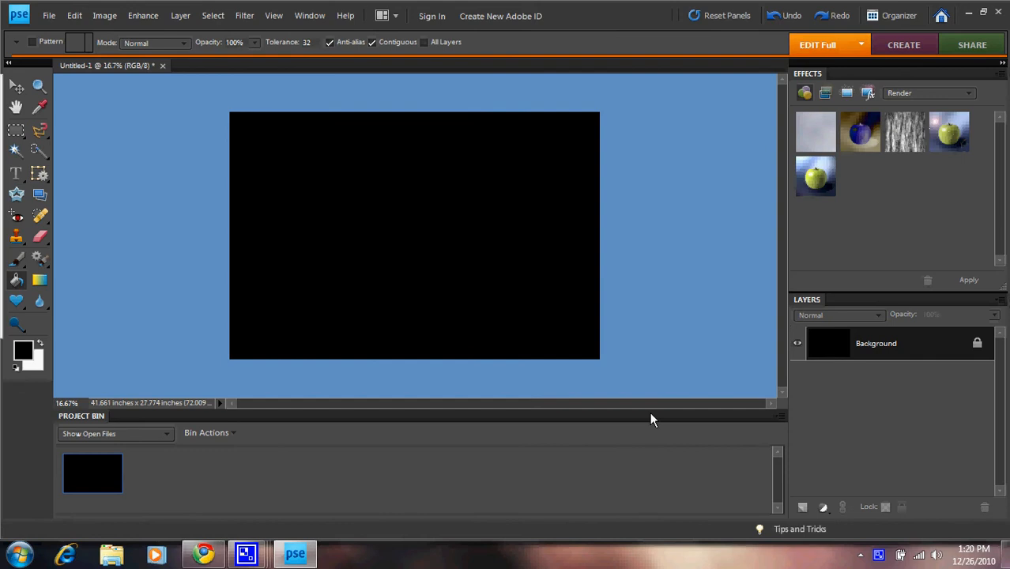
{"action": "left_click", "coordinate": [802, 507]}
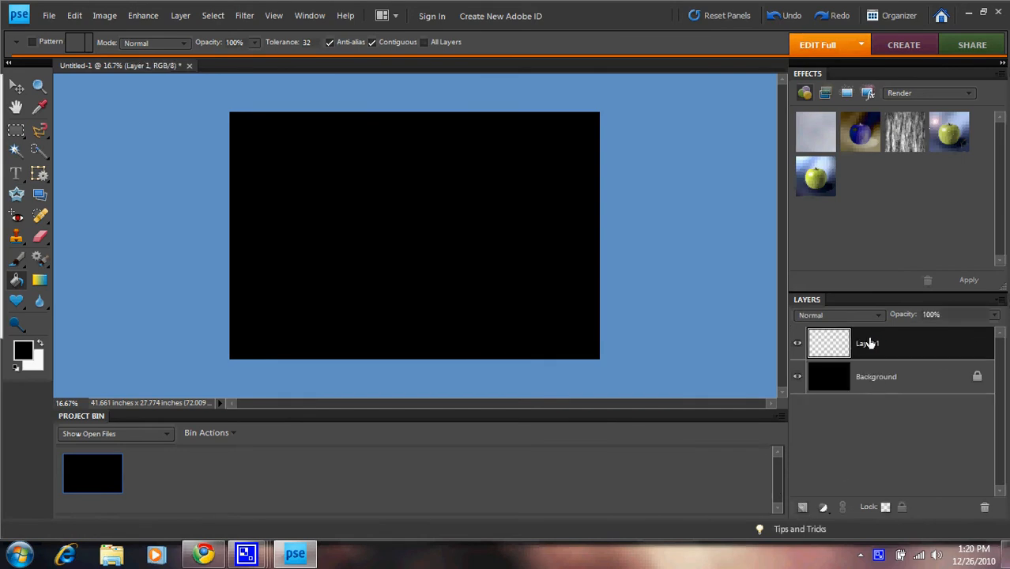
{"action": "left_click", "coordinate": [18, 260]}
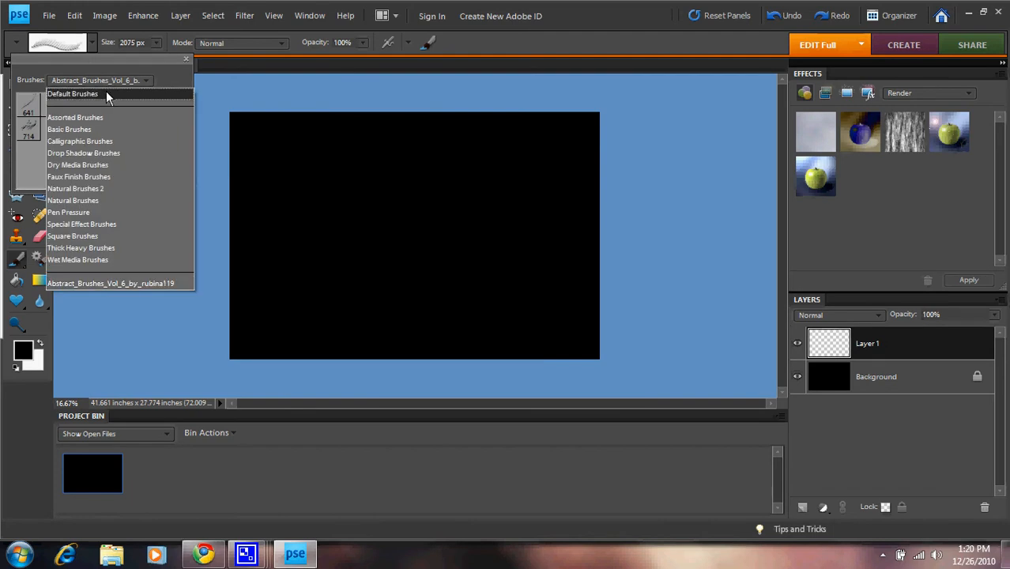
Switch to Default Brushes and select Airbrush Soft Round 300
{"action": "left_click", "coordinate": [73, 93]}
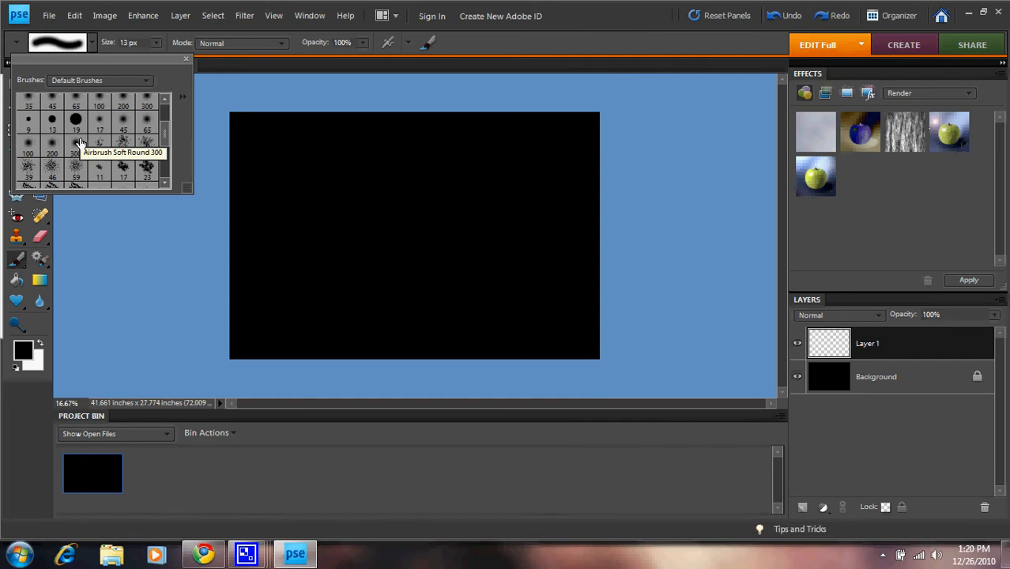
{"action": "left_click", "coordinate": [75, 143]}
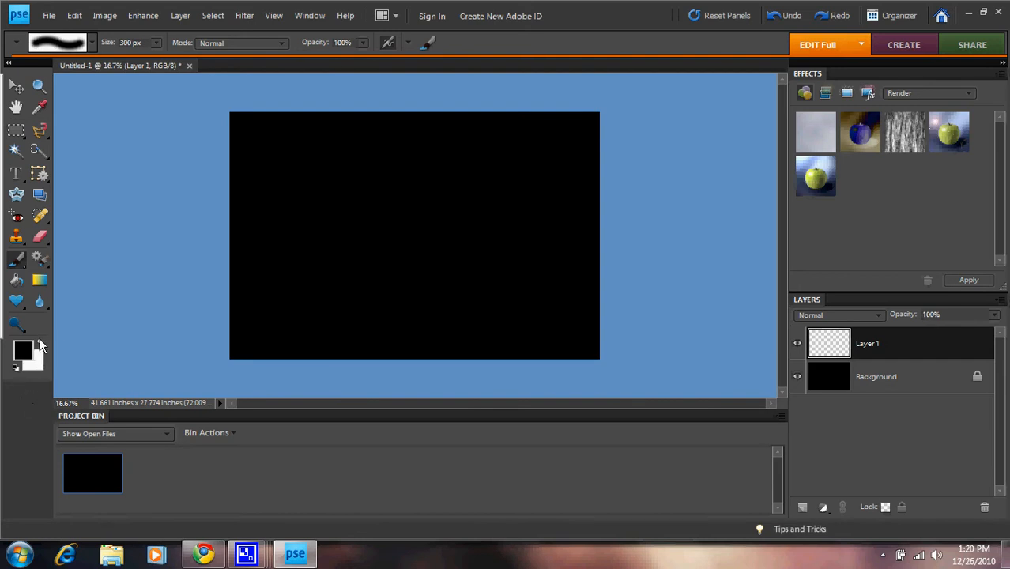
Paint a purple band along the bottom of the canvas
{"action": "left_click", "coordinate": [22, 352]}
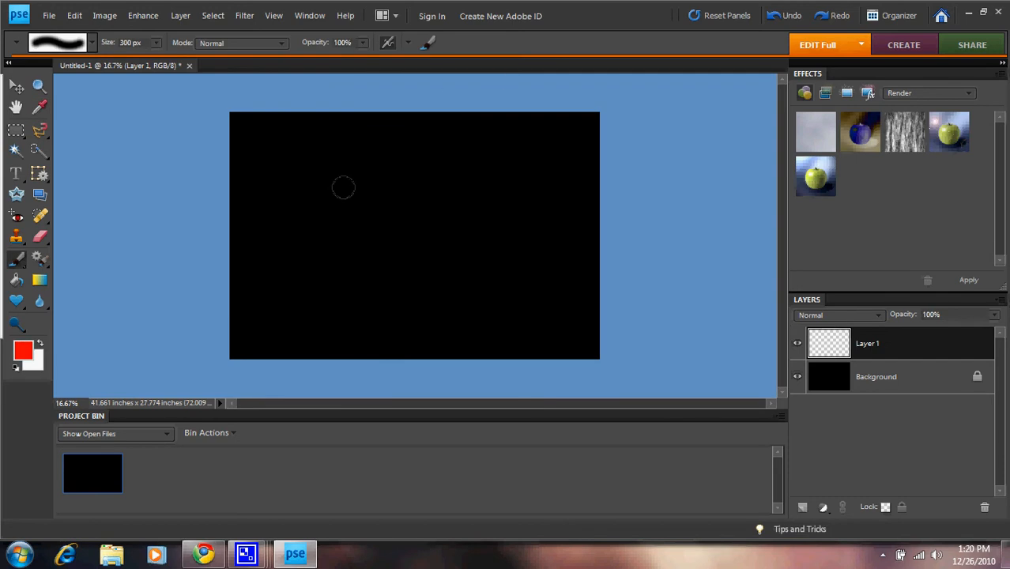
{"action": "mouse_move", "coordinate": [220, 210]}
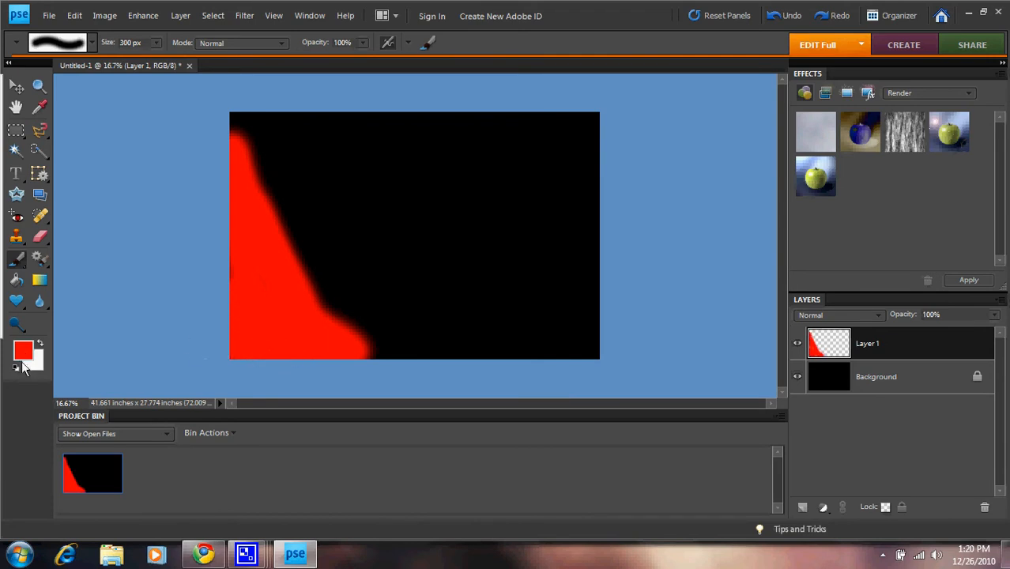
{"action": "left_click", "coordinate": [22, 351]}
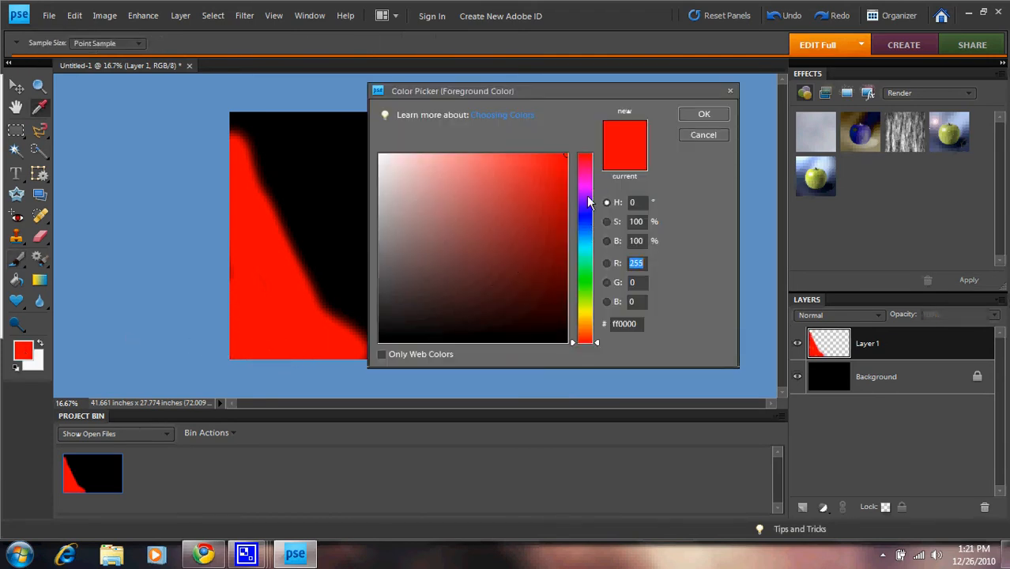
{"action": "left_click", "coordinate": [703, 114]}
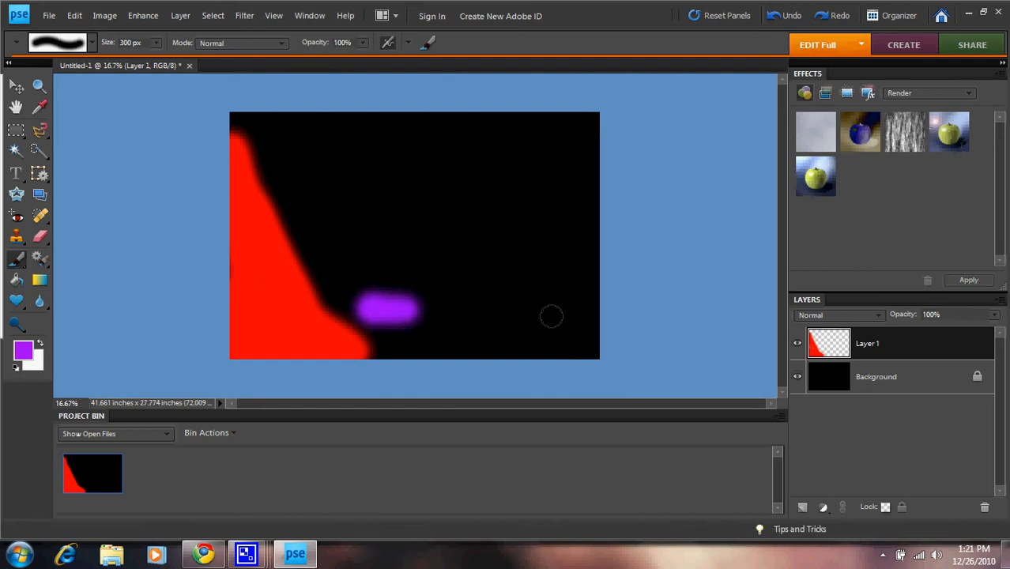
{"action": "left_click_drag", "start_coordinate": [387, 309], "coordinate": [533, 334]}
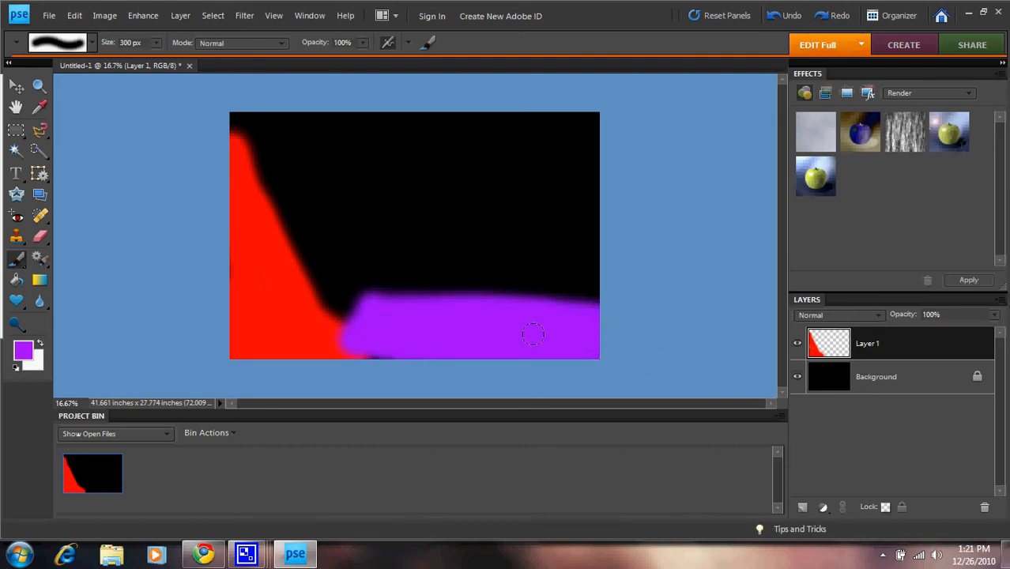
Change the colour through green to blue and paint the top and upper middle blue
{"action": "left_click", "coordinate": [23, 351]}
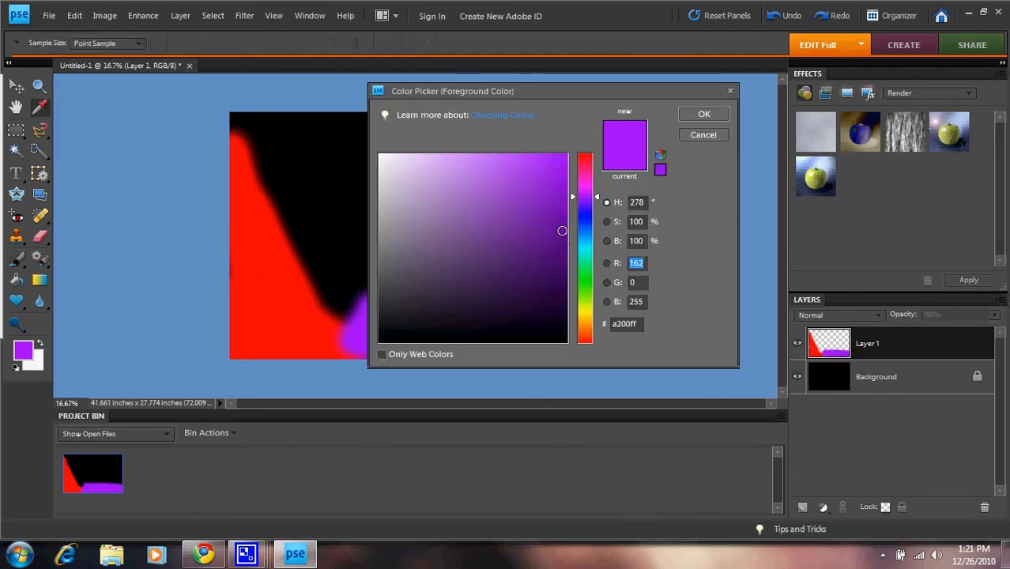
{"action": "left_click", "coordinate": [703, 113]}
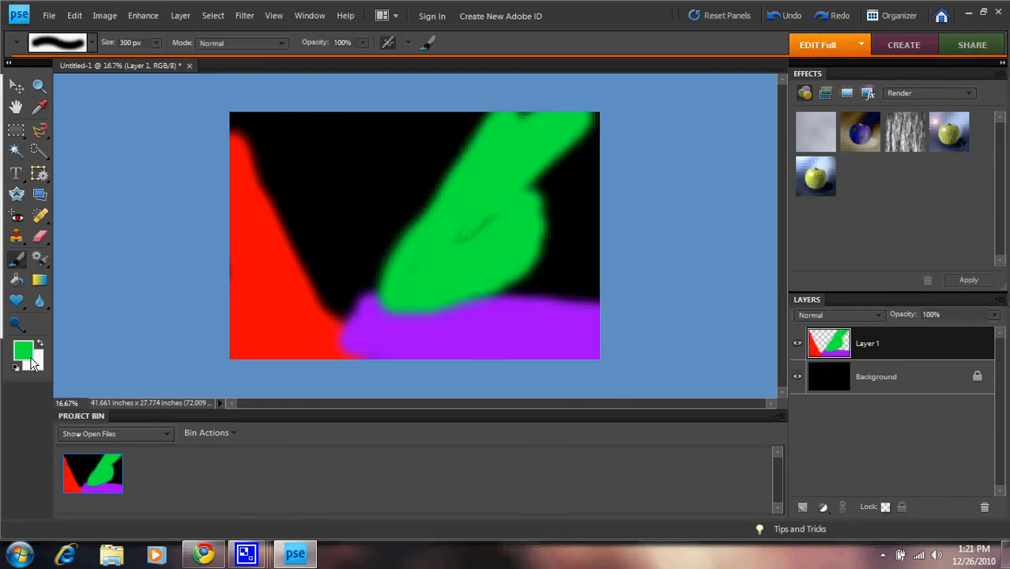
{"action": "left_click", "coordinate": [22, 351]}
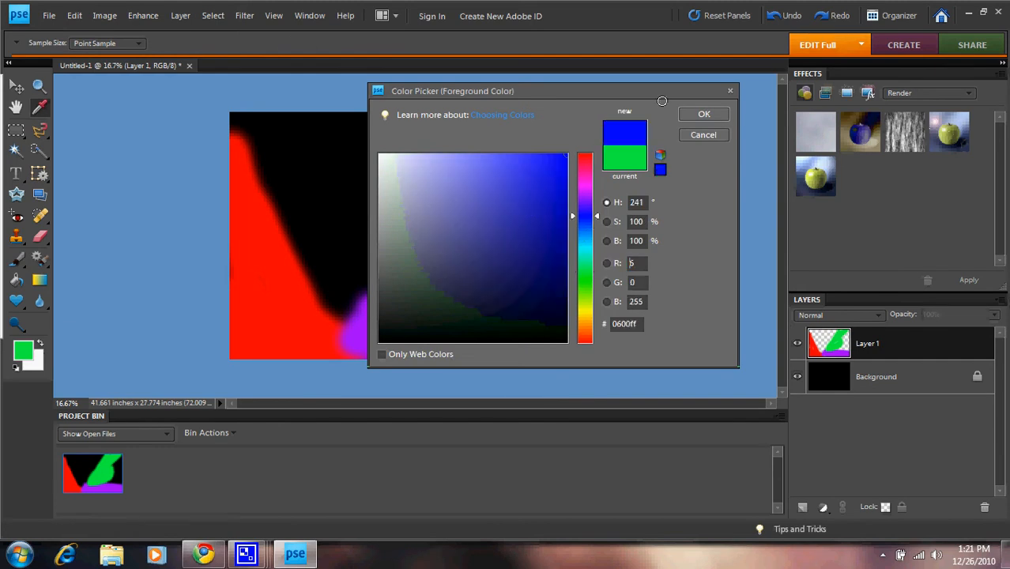
{"action": "left_click", "coordinate": [703, 113]}
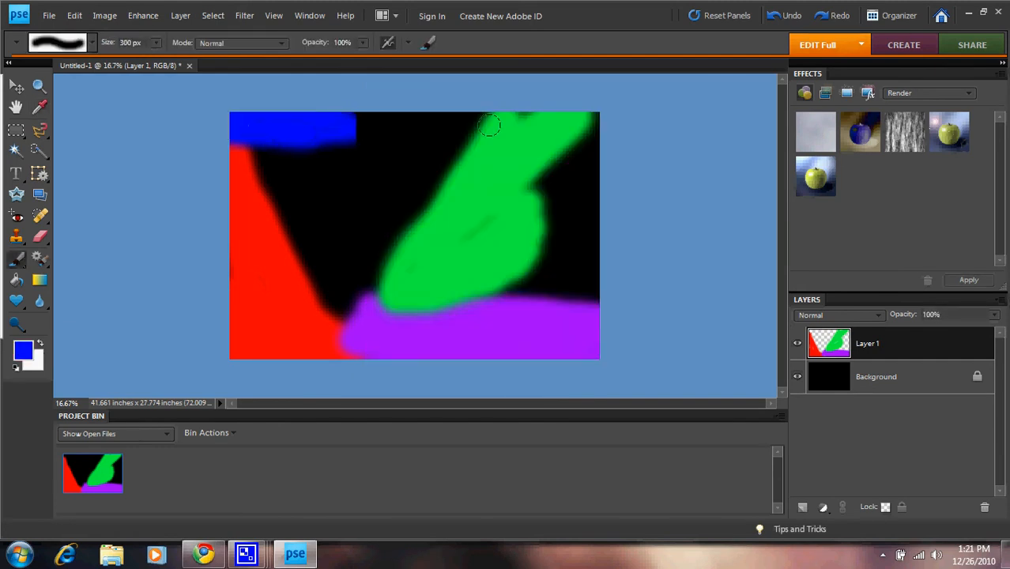
{"action": "left_click_drag", "start_coordinate": [490, 125], "coordinate": [330, 308]}
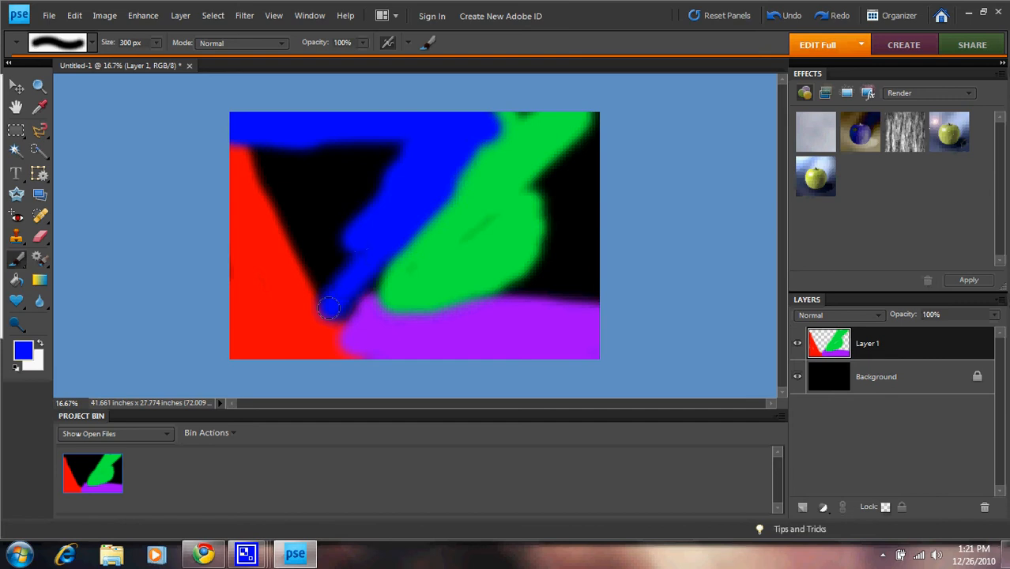
{"action": "left_click_drag", "start_coordinate": [328, 308], "coordinate": [297, 125]}
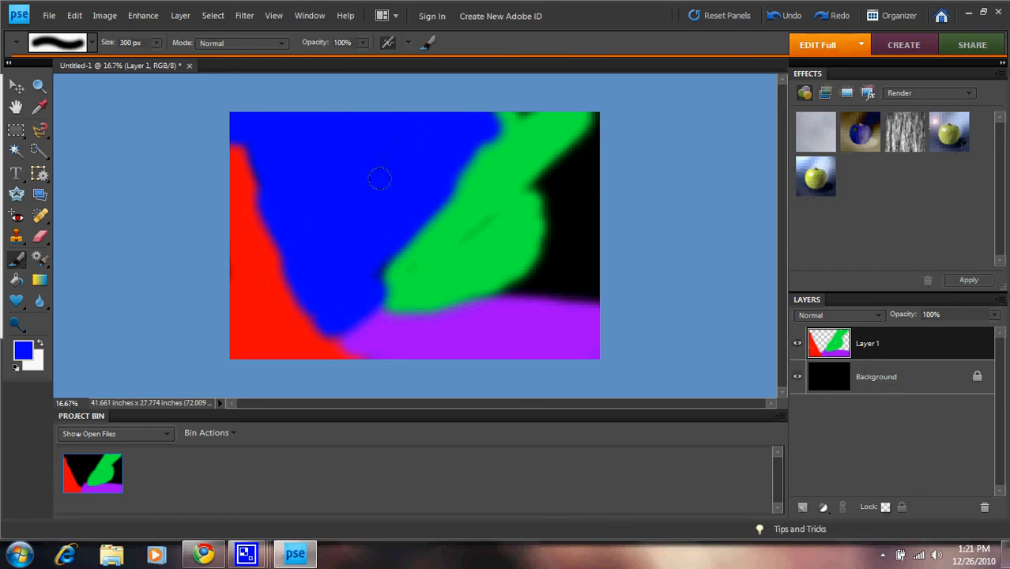
Paint orange over the black top-right area
{"action": "left_click", "coordinate": [22, 351]}
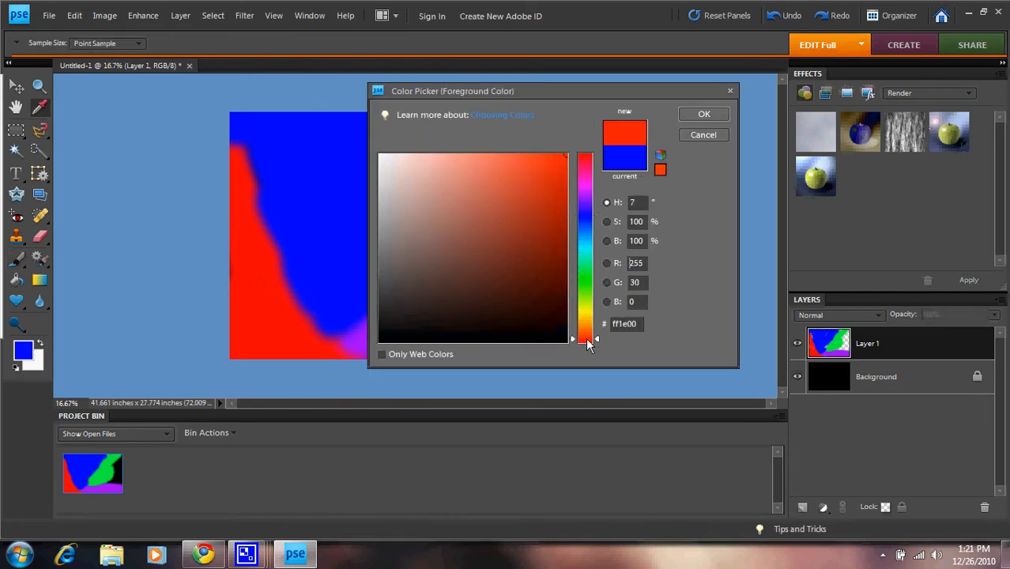
{"action": "left_click", "coordinate": [703, 114]}
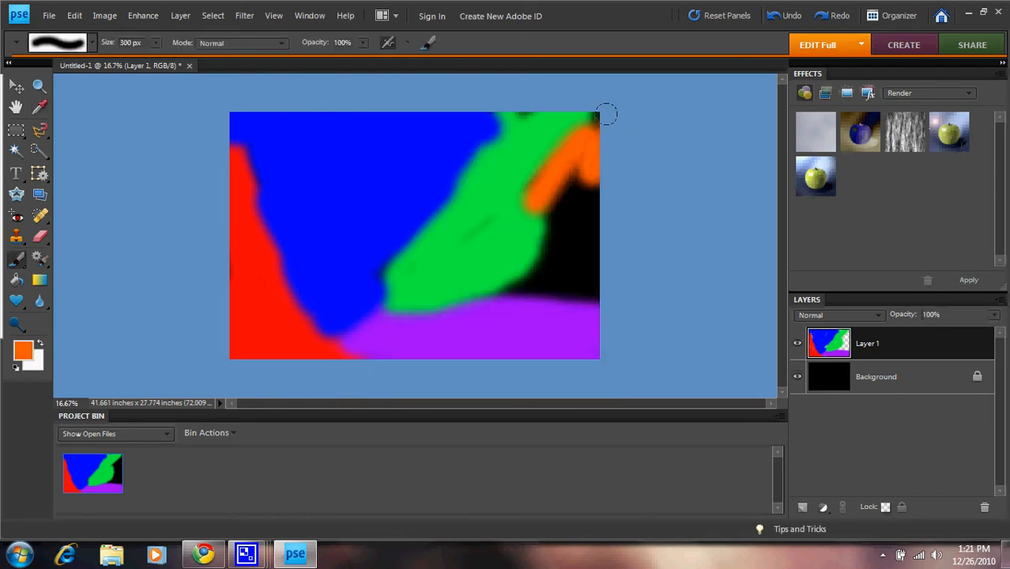
{"action": "left_click_drag", "start_coordinate": [606, 114], "coordinate": [588, 225]}
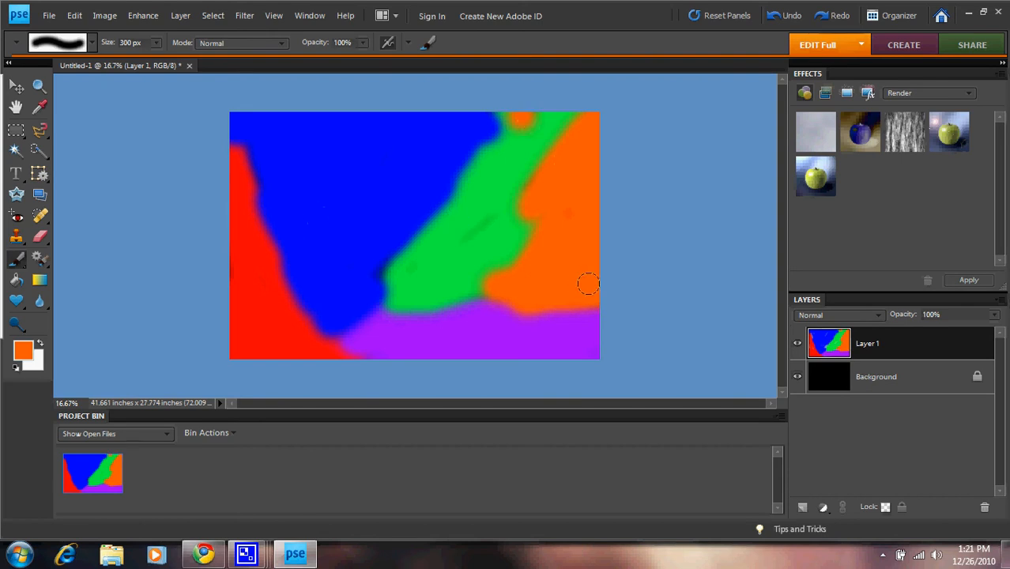
Set Layer 1's blend mode to Overlay and make white the painting colour
{"action": "left_click", "coordinate": [840, 315]}
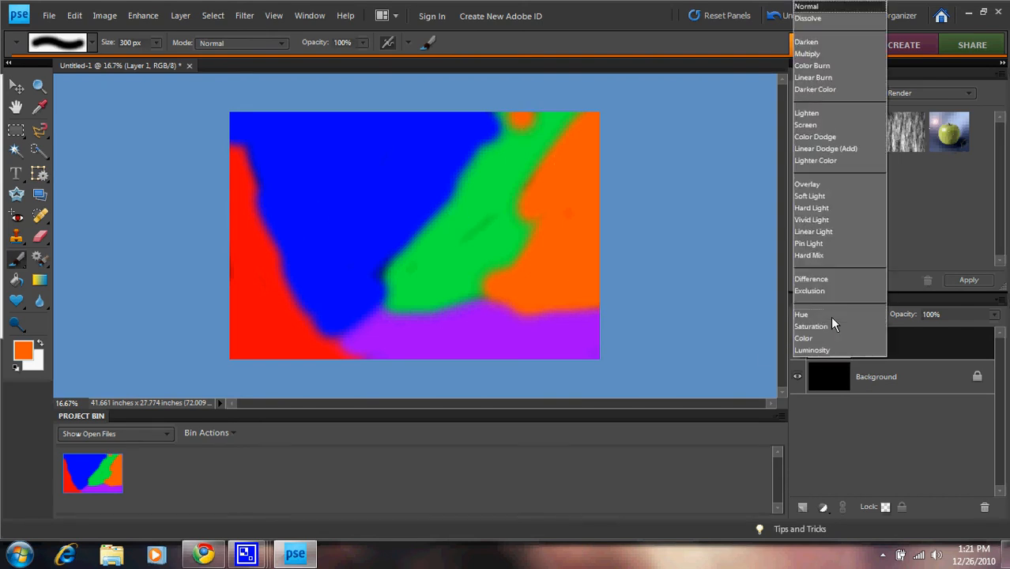
{"action": "mouse_move", "coordinate": [829, 316]}
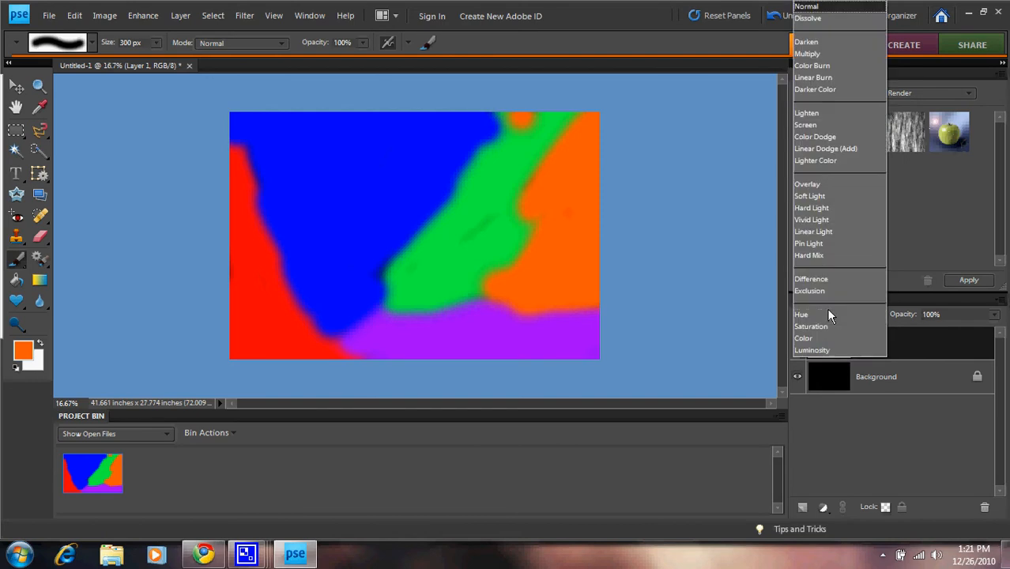
{"action": "left_click", "coordinate": [808, 184]}
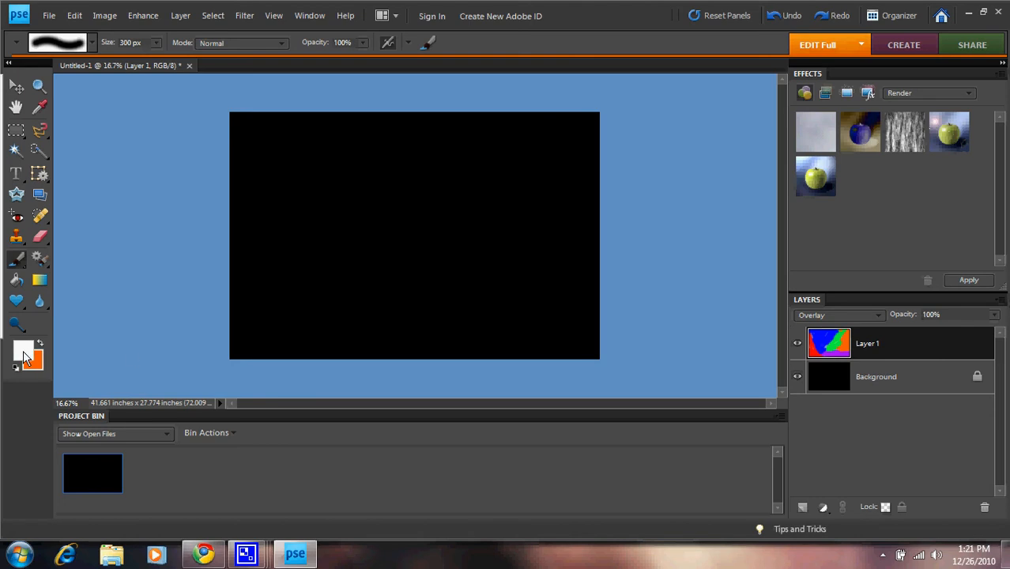
{"action": "left_click", "coordinate": [876, 376]}
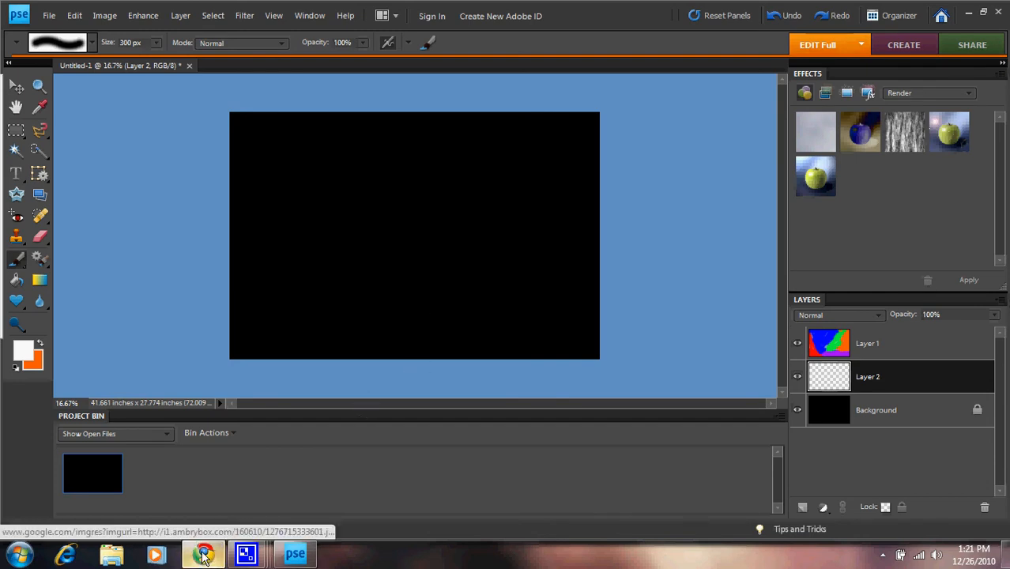
Open brusheezy.com in a new Chrome tab
{"action": "left_click", "coordinate": [204, 553]}
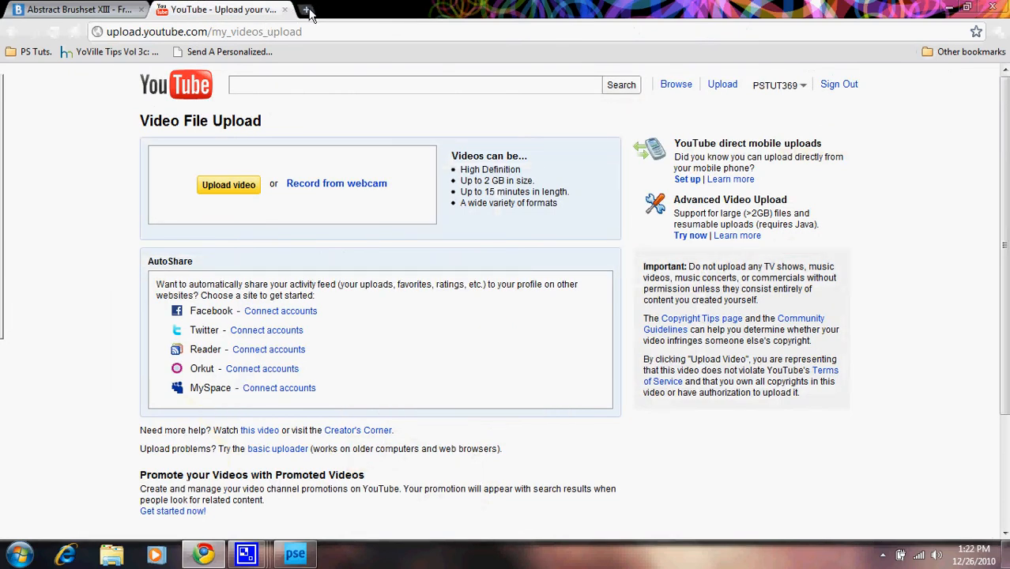
{"action": "left_click", "coordinate": [308, 9]}
{"action": "type", "text": "brusheezy"}
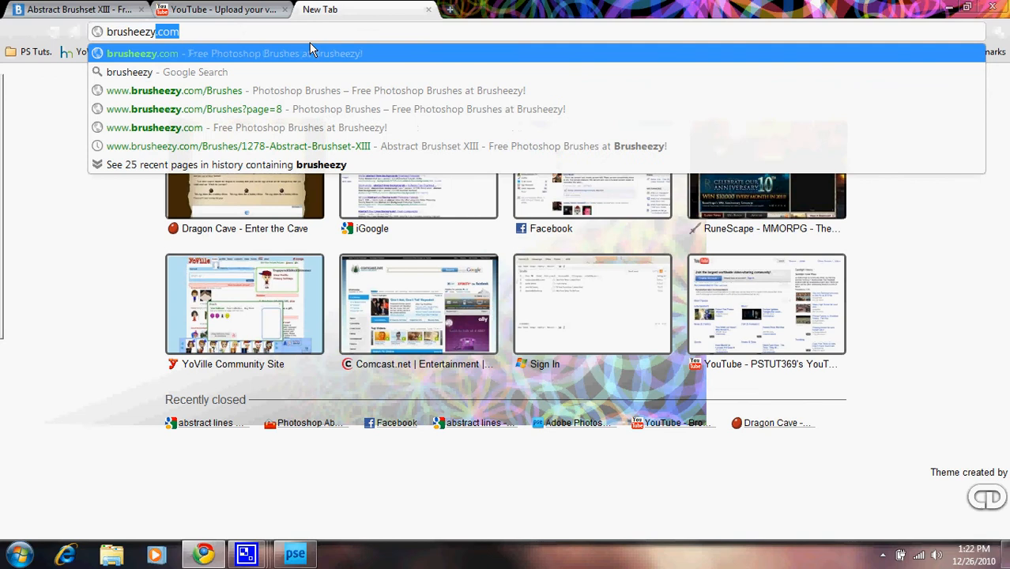
{"action": "left_click", "coordinate": [229, 53]}
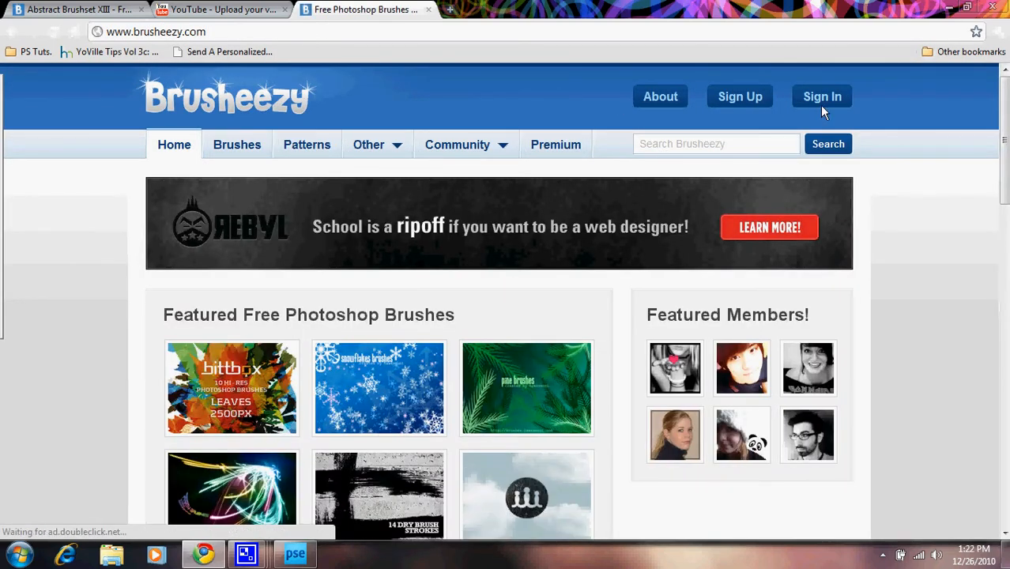
{"action": "scroll", "scroll_direction": "down", "scroll_amount": 3}
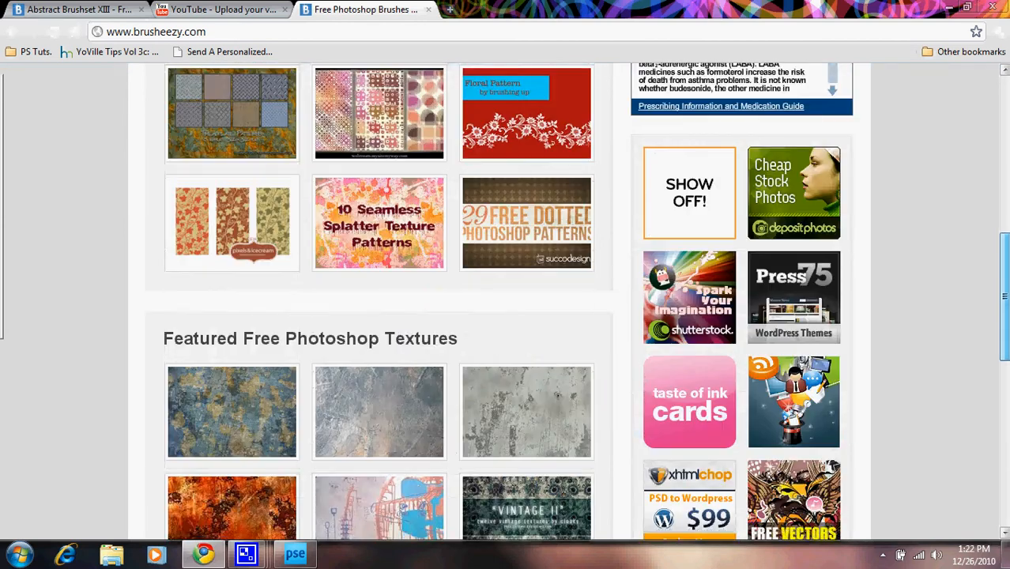
{"action": "scroll", "scroll_direction": "up", "scroll_amount": 3}
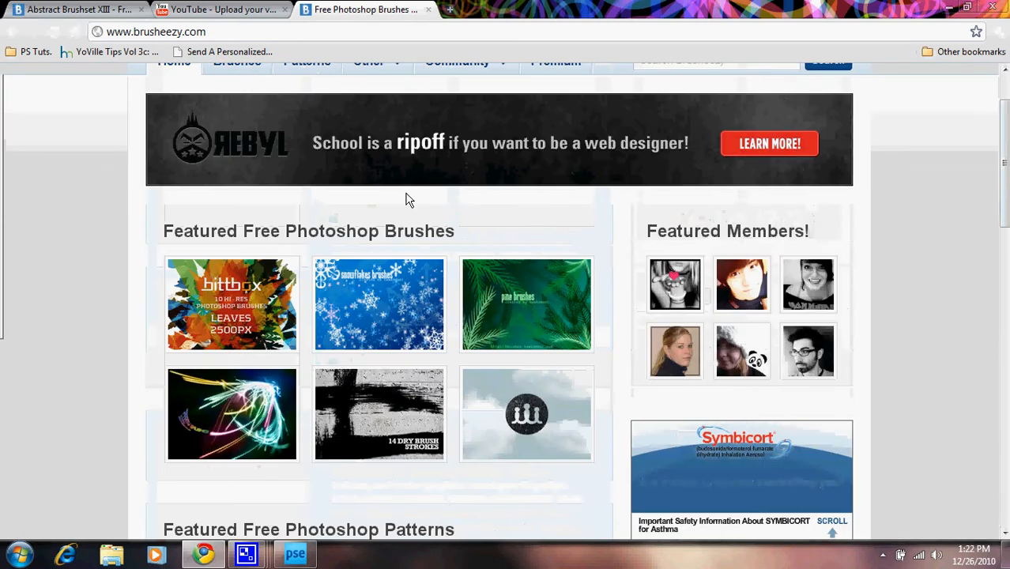
{"action": "scroll", "scroll_direction": "up", "scroll_amount": 3}
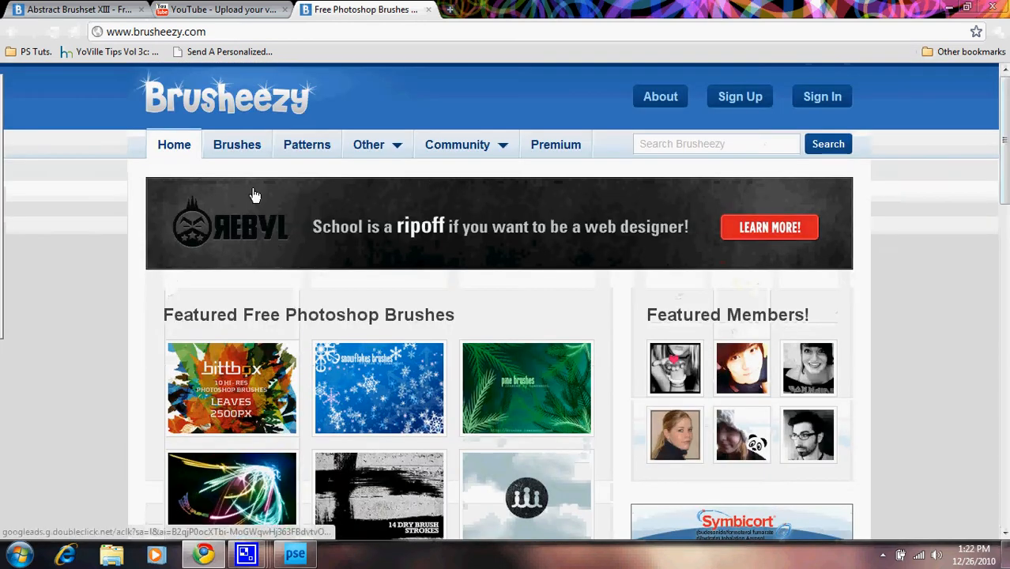
Browse the Brushes section to the Midnight City brush set page
{"action": "left_click", "coordinate": [237, 144]}
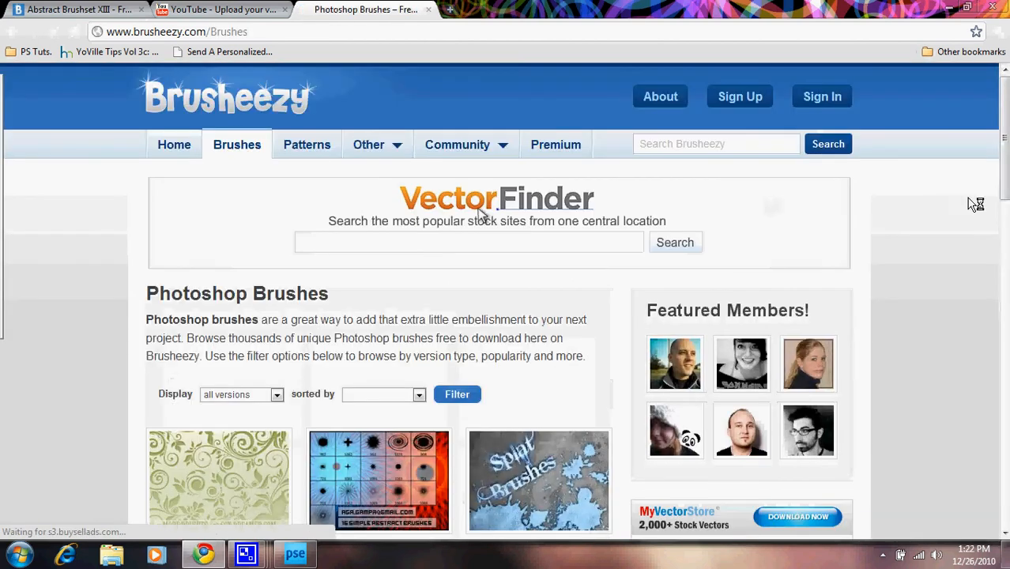
{"action": "scroll", "scroll_direction": "down", "scroll_amount": 3}
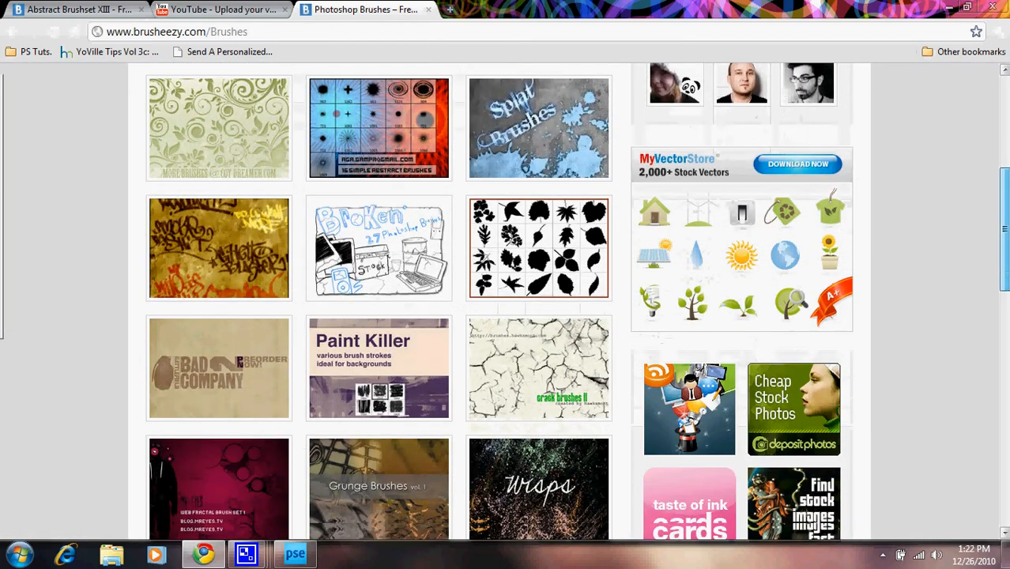
{"action": "scroll", "scroll_direction": "down", "scroll_amount": 3}
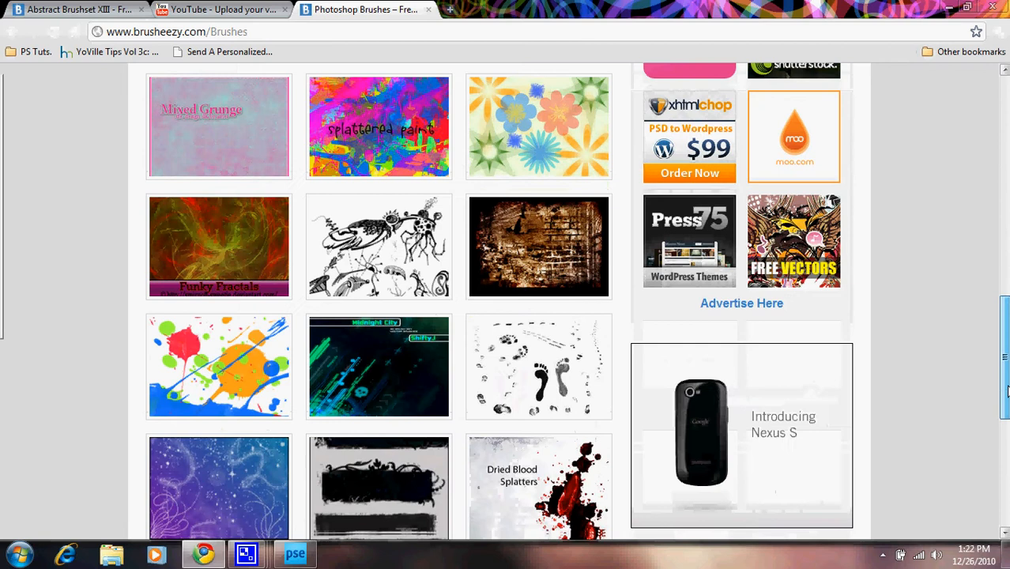
{"action": "scroll", "scroll_direction": "down", "scroll_amount": 3}
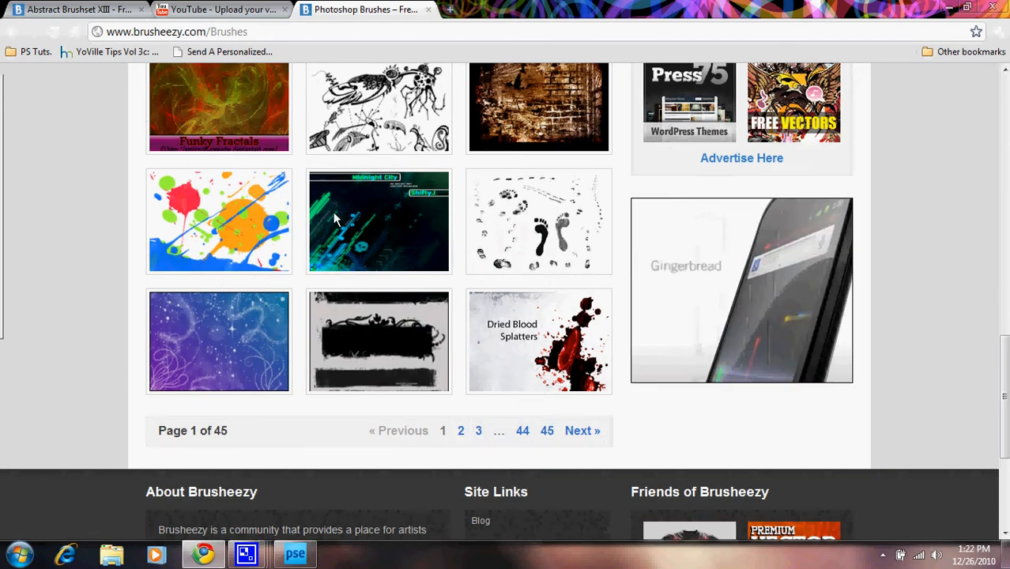
{"action": "left_click", "coordinate": [378, 221]}
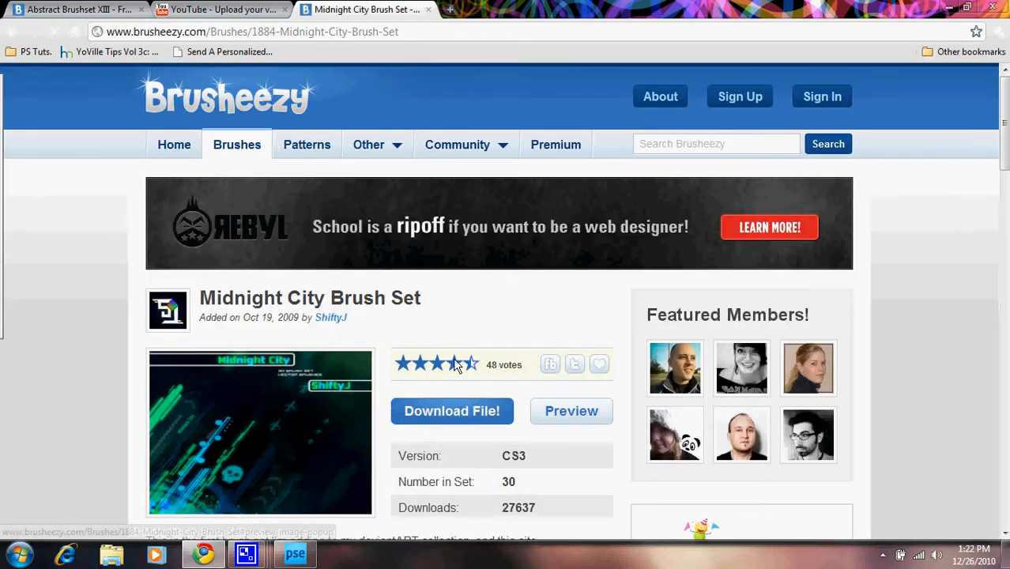
Download the Midnight City zip and drag its ABR brush file to the desktop
{"action": "left_click", "coordinate": [453, 411]}
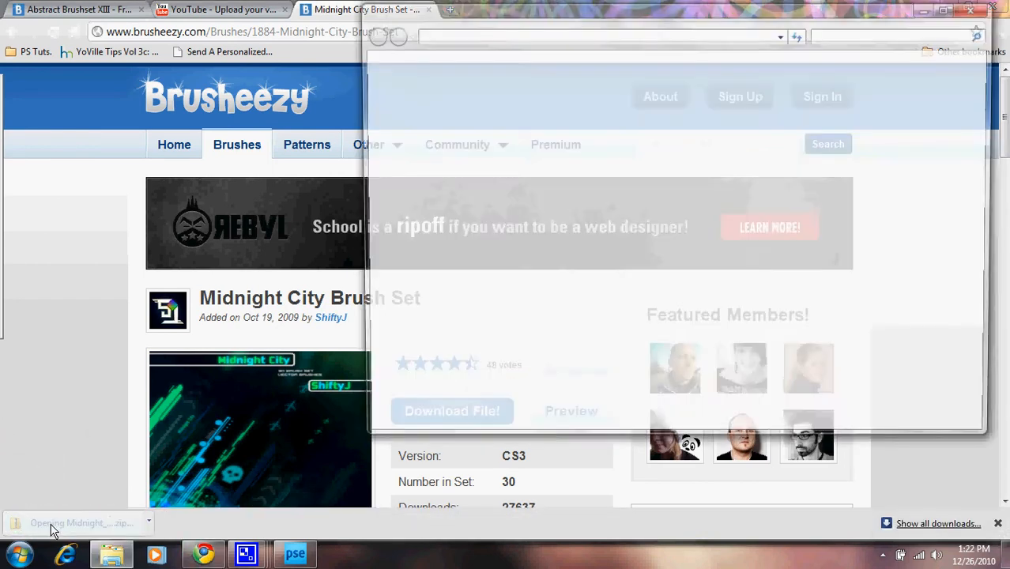
{"action": "left_click", "coordinate": [79, 523]}
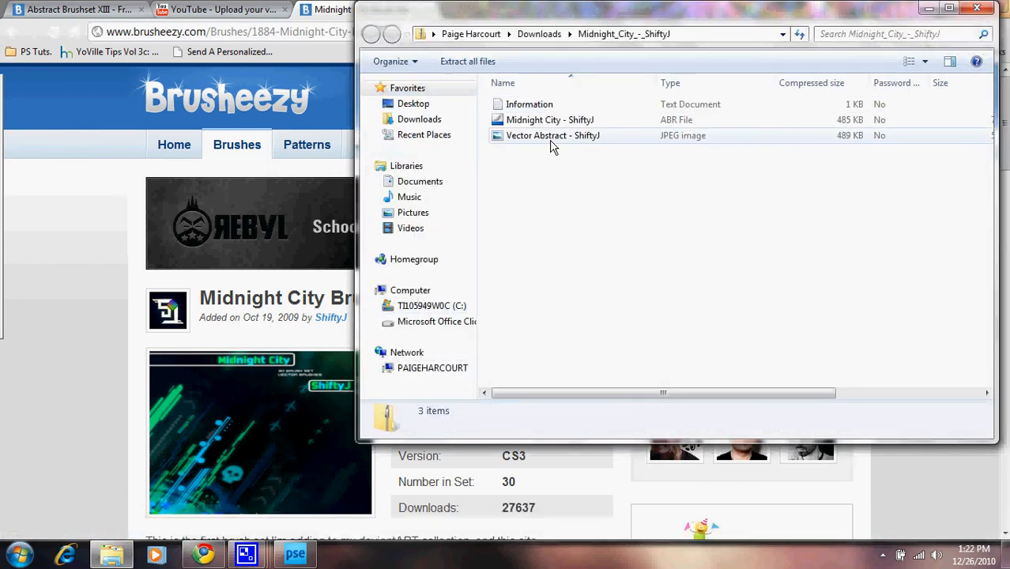
{"action": "double_click", "coordinate": [553, 135]}
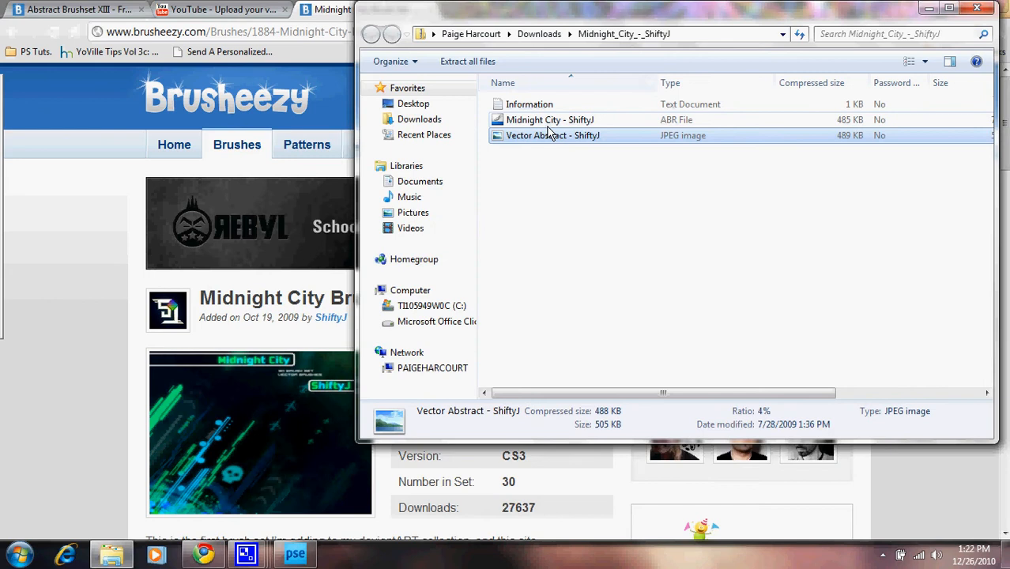
{"action": "left_click", "coordinate": [550, 120]}
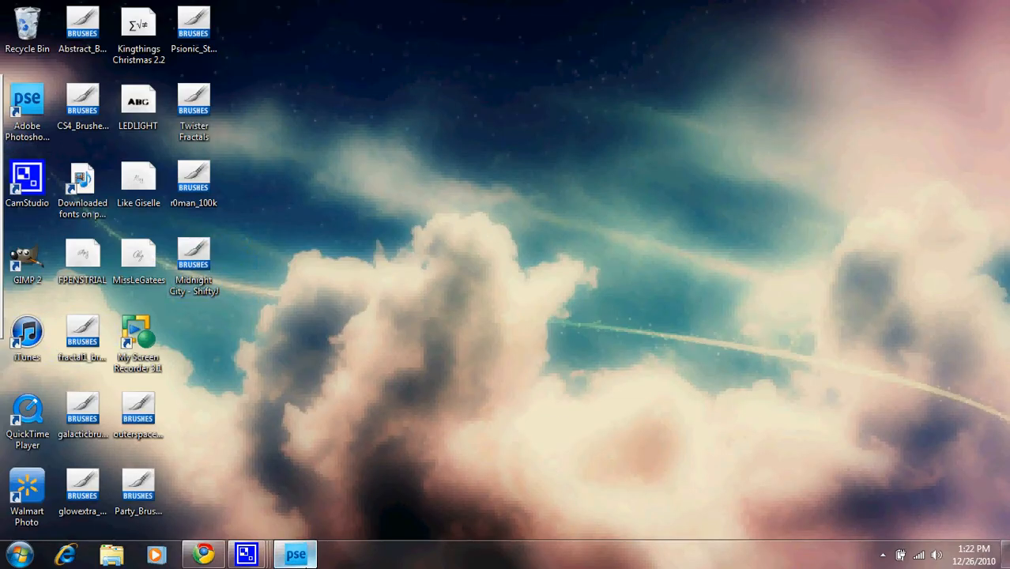
Load the Twister Fractals brush set and pick a fractal brush
{"action": "left_click", "coordinate": [294, 553]}
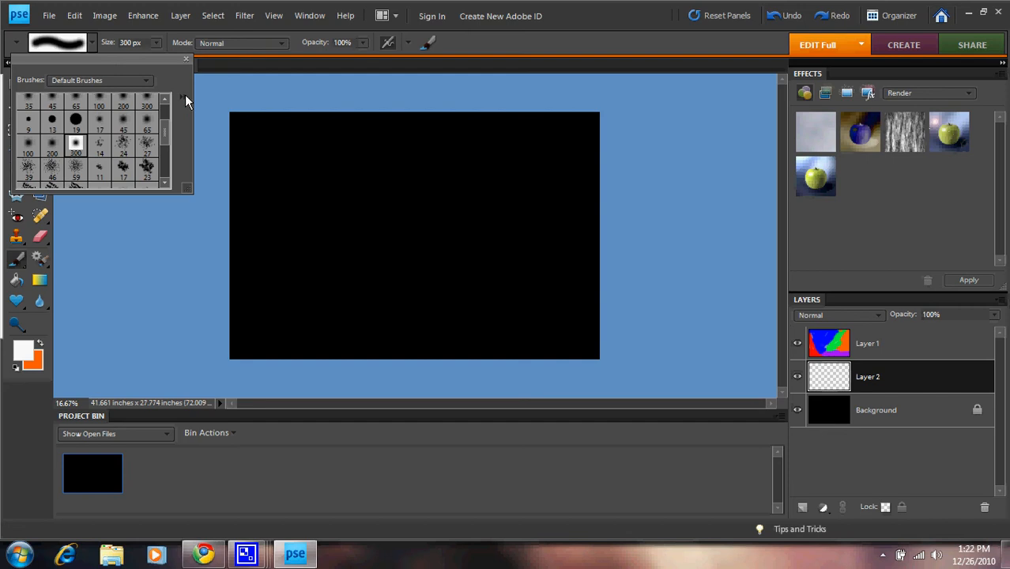
{"action": "left_click", "coordinate": [183, 96]}
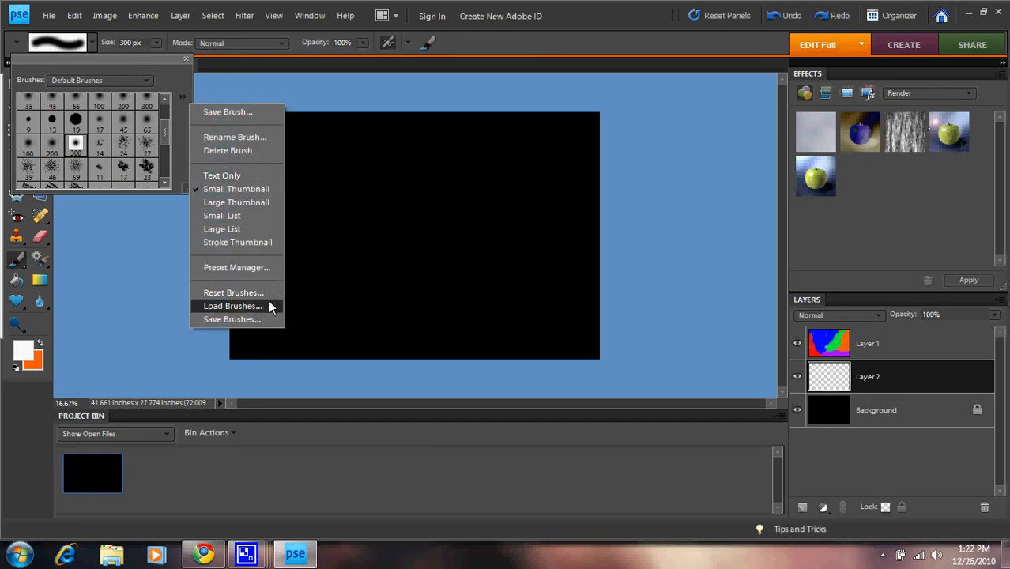
{"action": "left_click", "coordinate": [233, 306]}
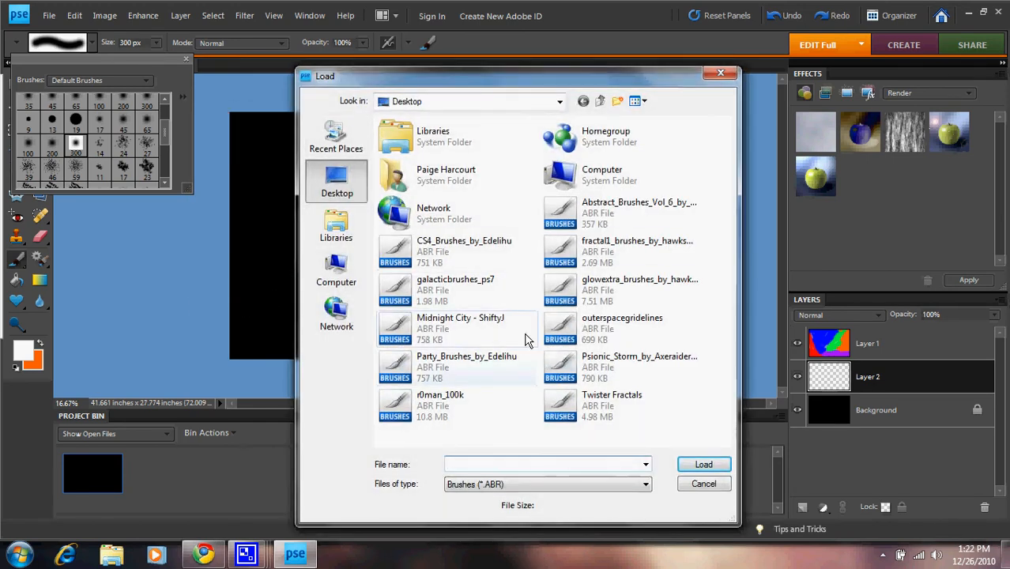
{"action": "left_click", "coordinate": [613, 400]}
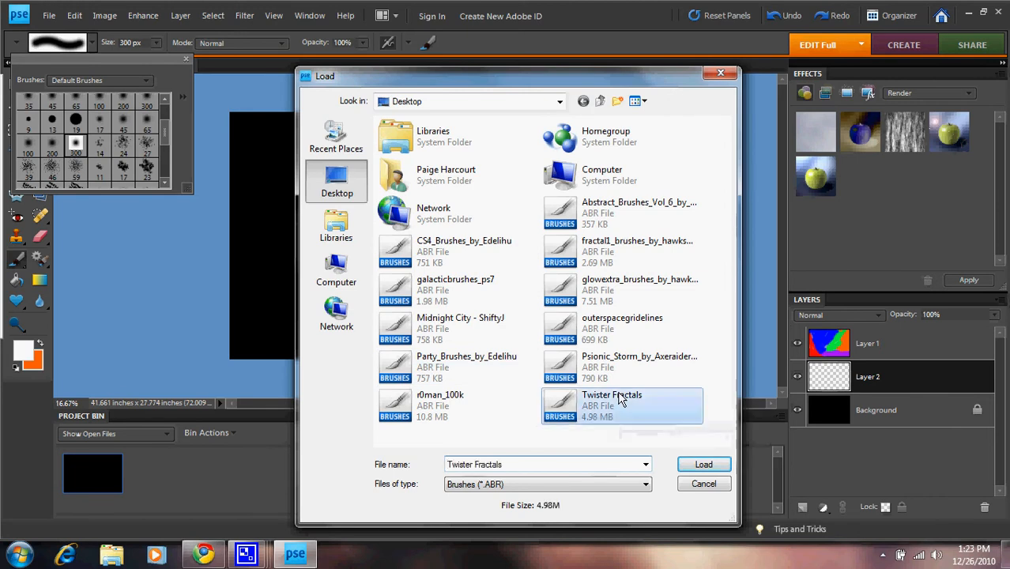
{"action": "left_click", "coordinate": [703, 464]}
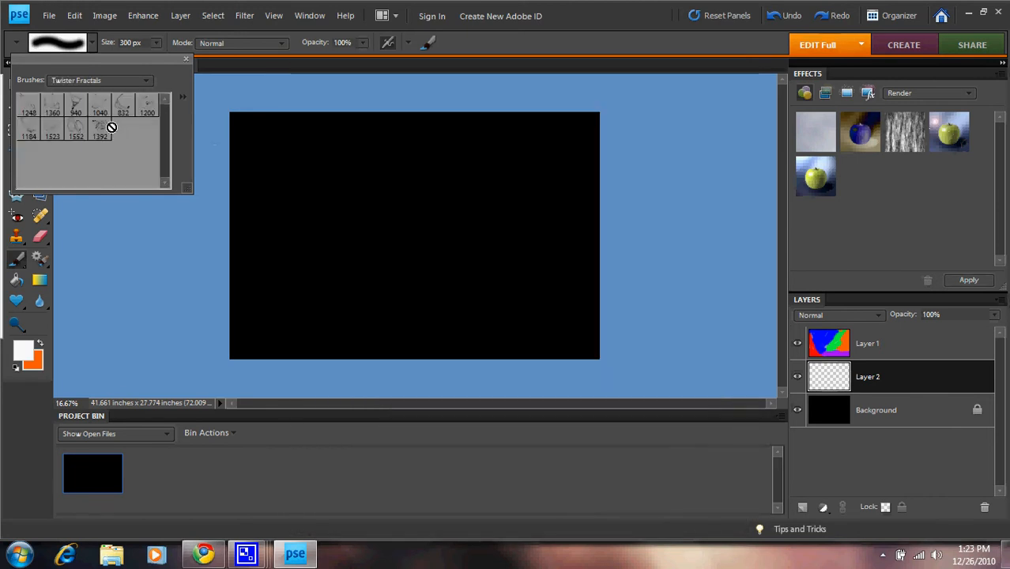
{"action": "left_click", "coordinate": [75, 103]}
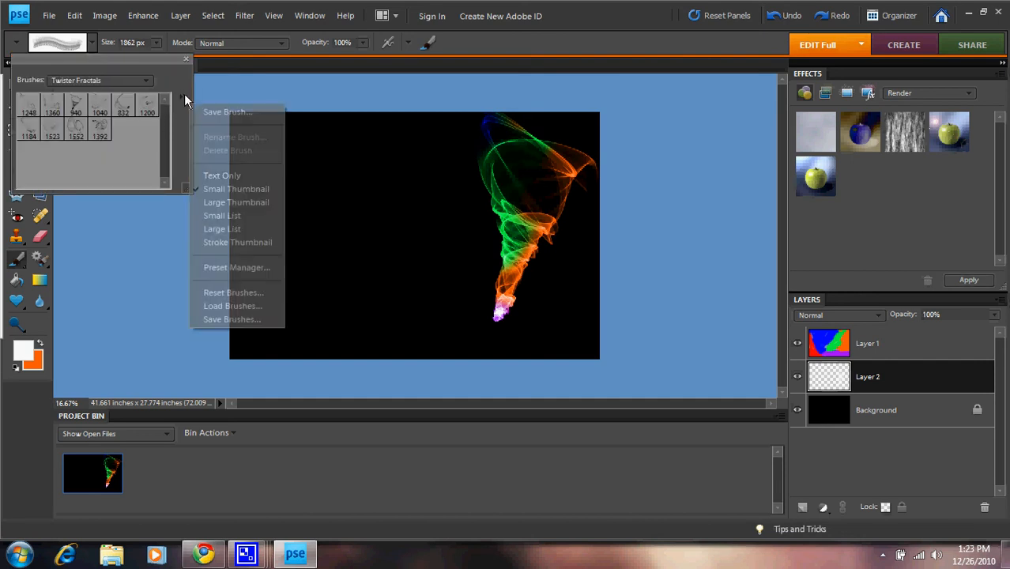
Load the r0man_100k brush set and pick its first brush
{"action": "left_click", "coordinate": [233, 306]}
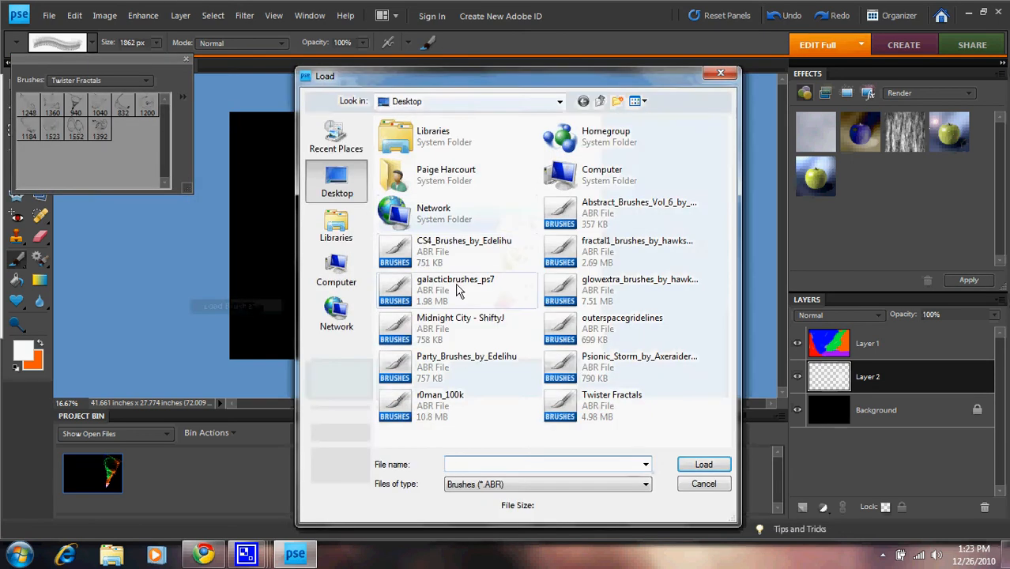
{"action": "left_click", "coordinate": [703, 465]}
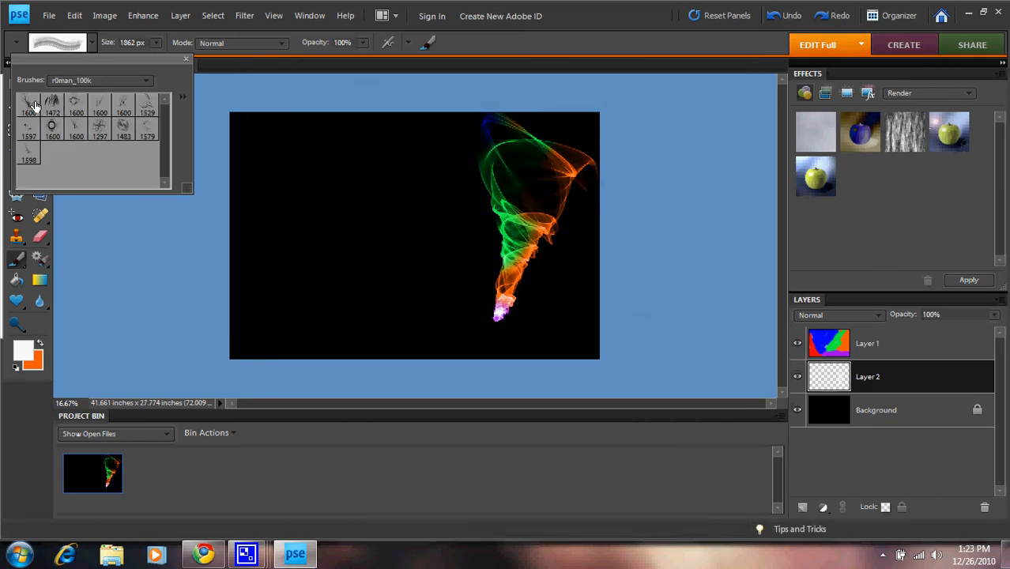
{"action": "left_click", "coordinate": [29, 104]}
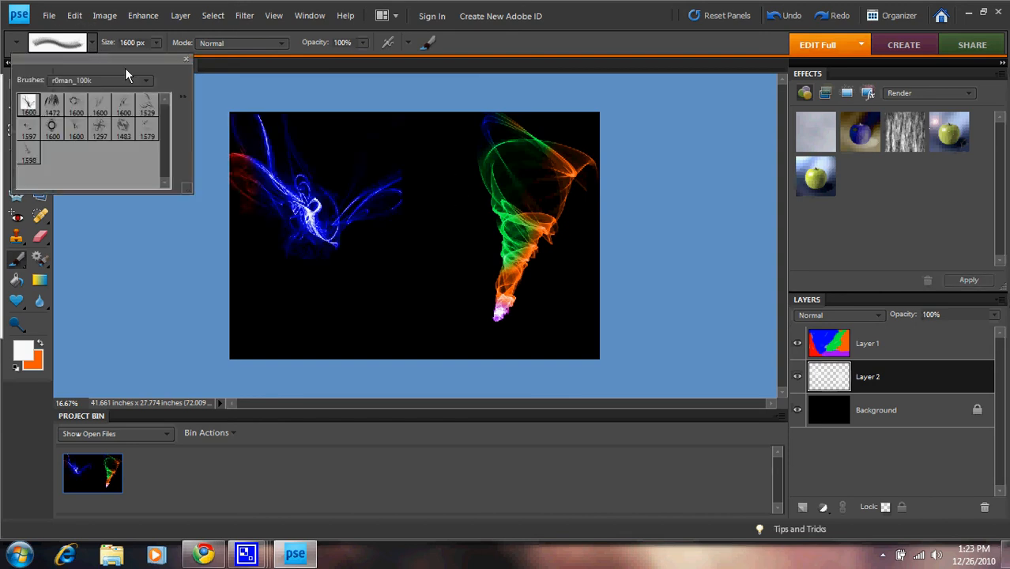
Load the Midnight City - ShiftyJ brushes and choose a stripe brush
{"action": "left_click", "coordinate": [182, 97]}
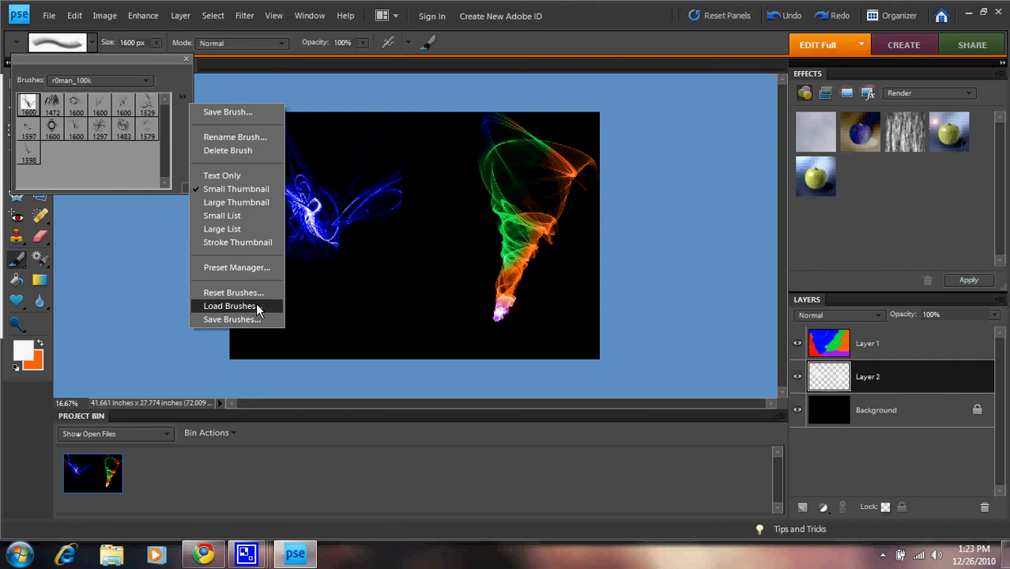
{"action": "left_click", "coordinate": [230, 306]}
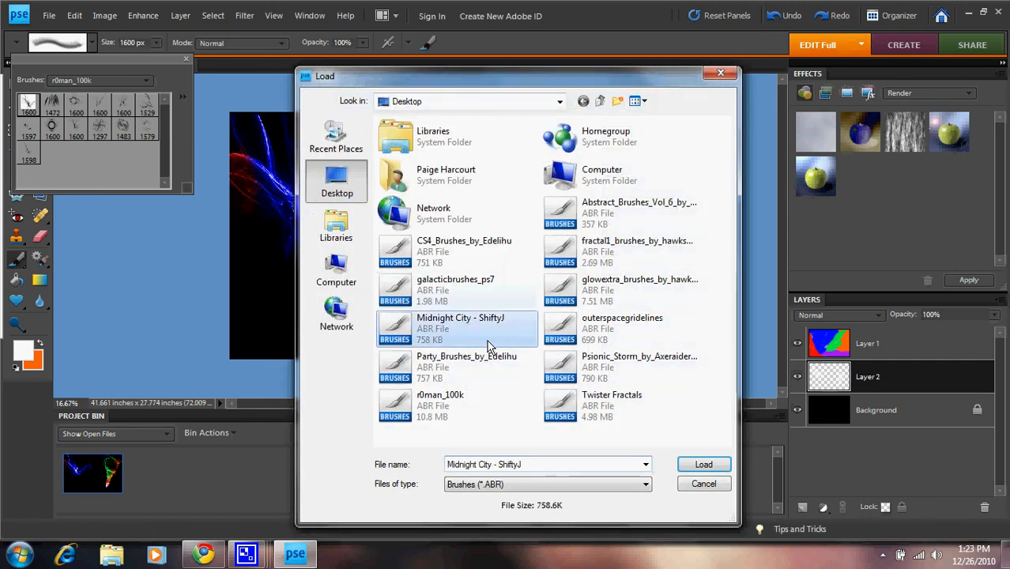
{"action": "left_click", "coordinate": [702, 464]}
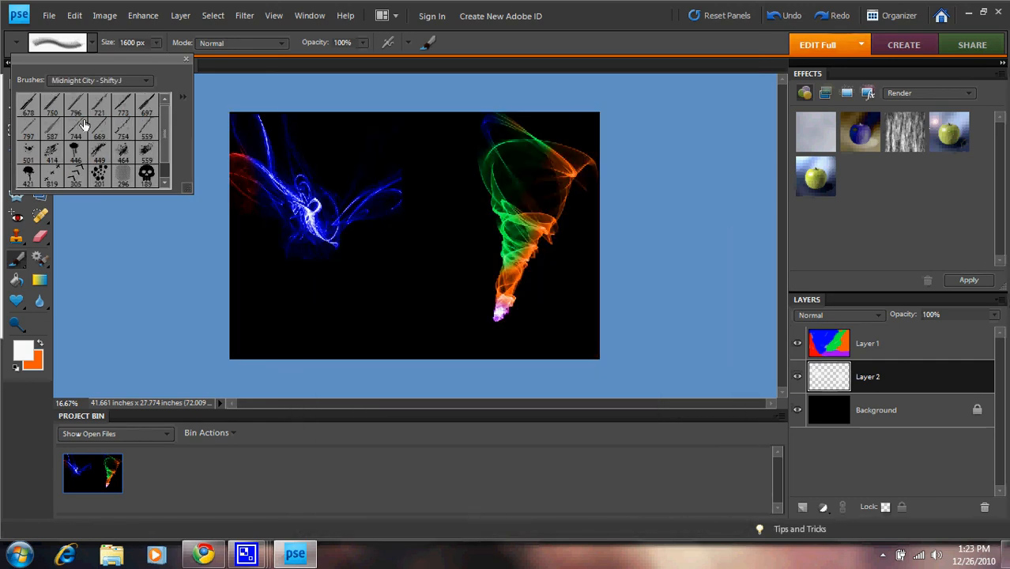
{"action": "left_click", "coordinate": [99, 173]}
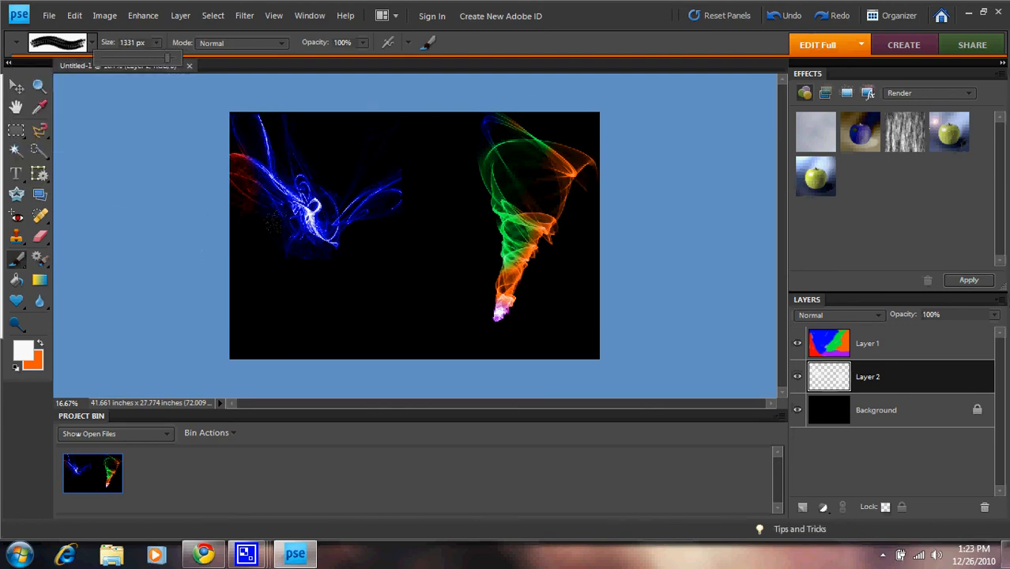
{"action": "left_click", "coordinate": [284, 316]}
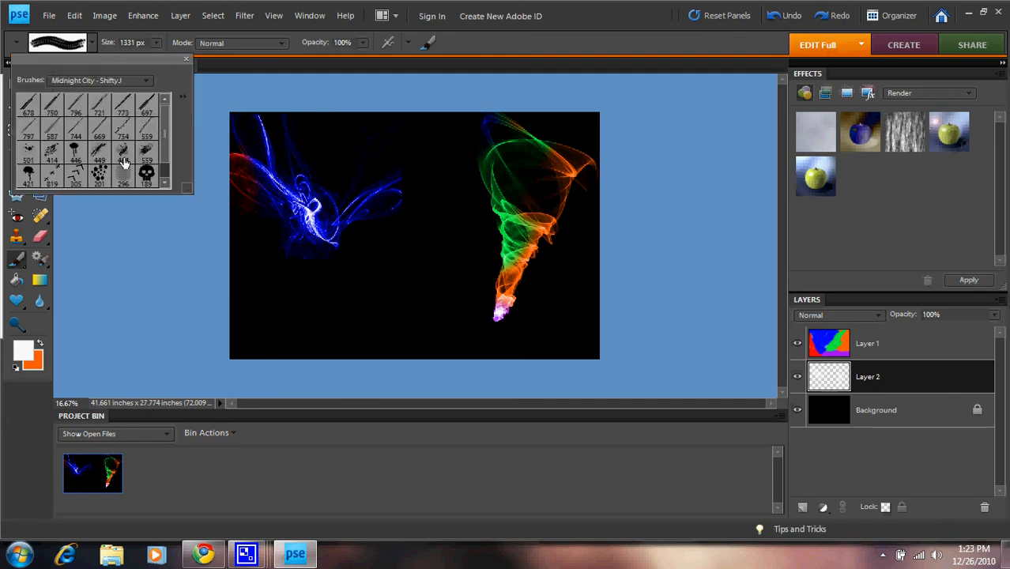
{"action": "left_click", "coordinate": [28, 103]}
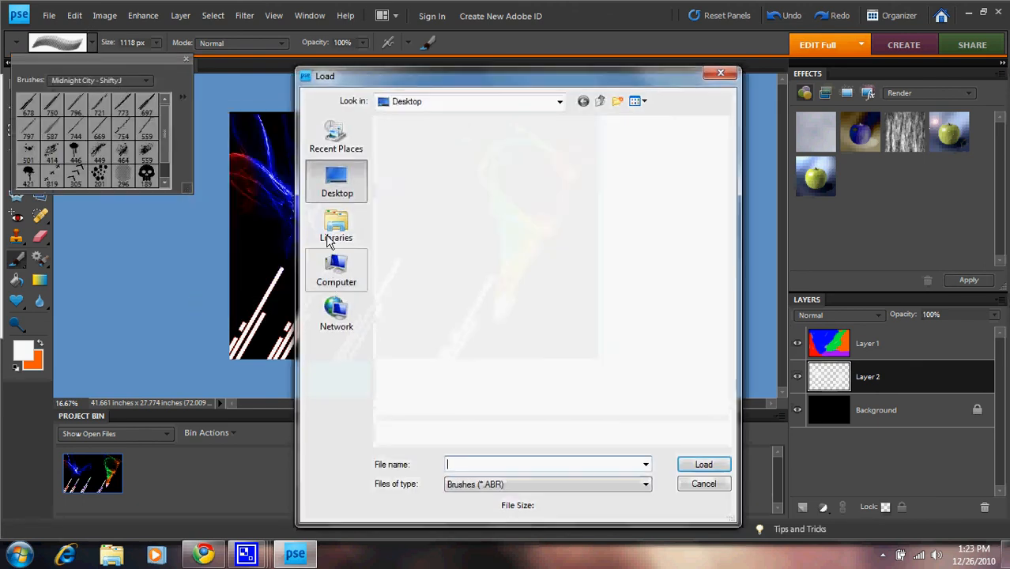
Load the outerspacegridelines brush set and pick an arch-line brush
{"action": "left_click", "coordinate": [337, 180]}
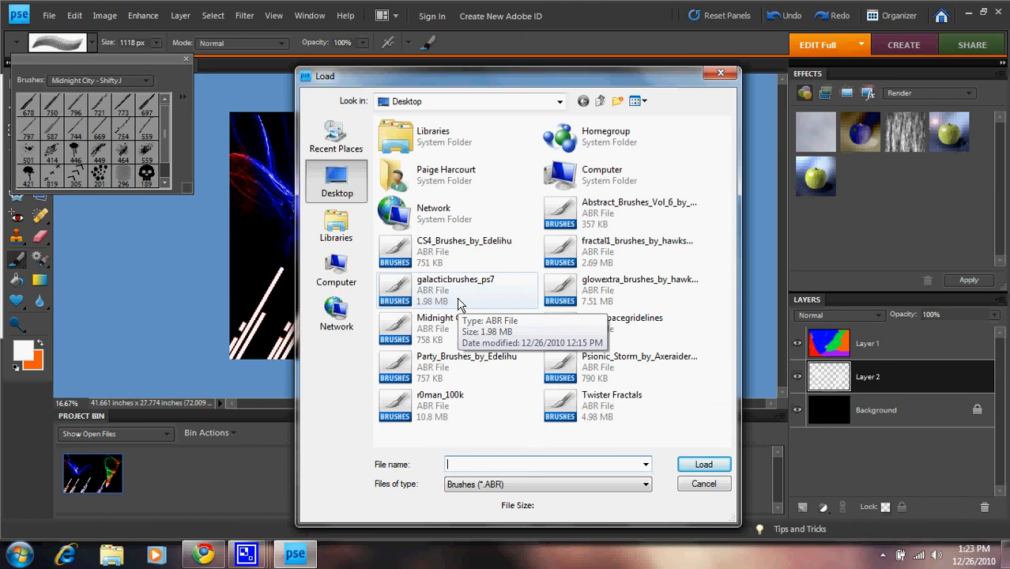
{"action": "left_click", "coordinate": [623, 329]}
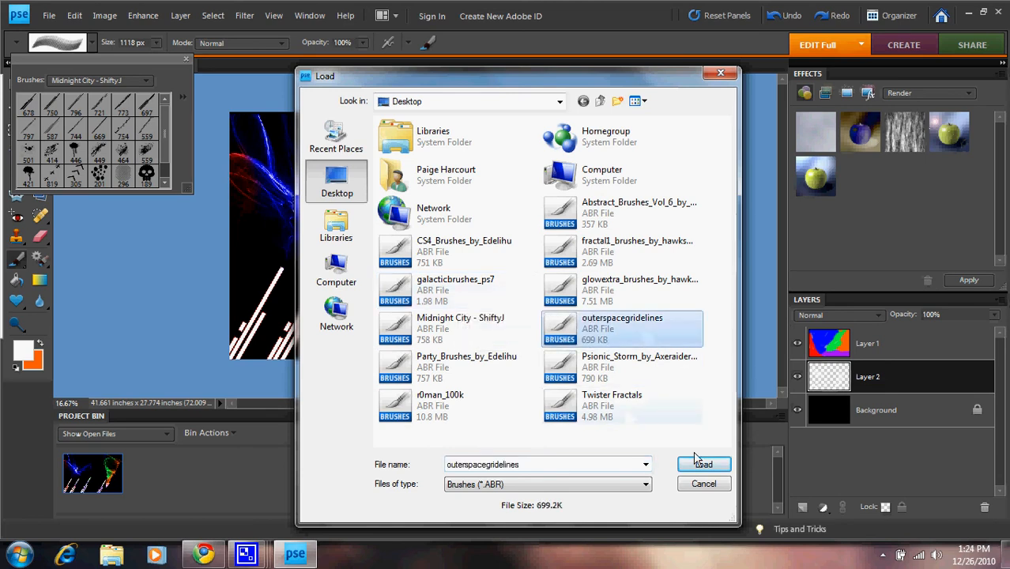
{"action": "left_click", "coordinate": [703, 464]}
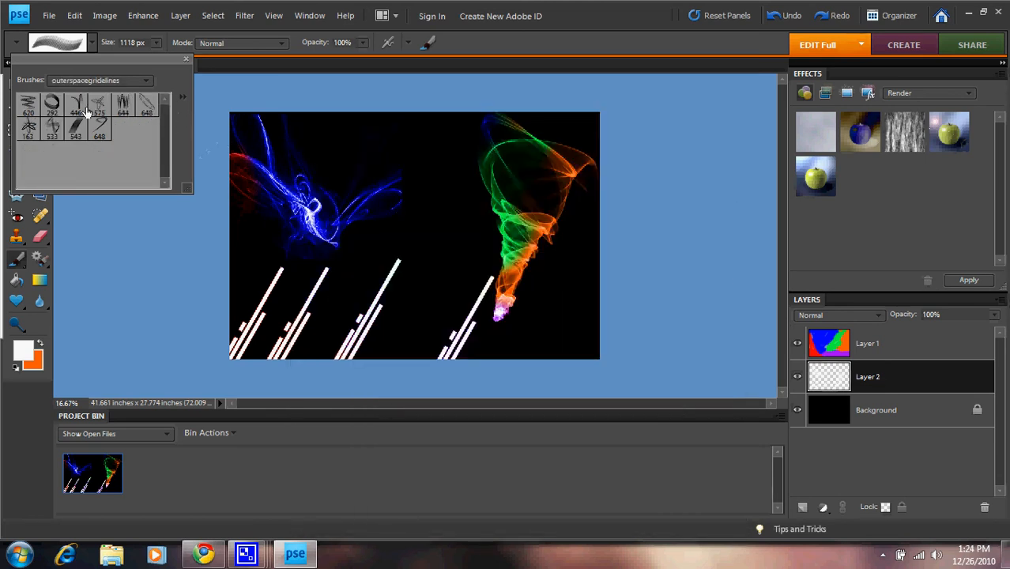
{"action": "left_click", "coordinate": [76, 101]}
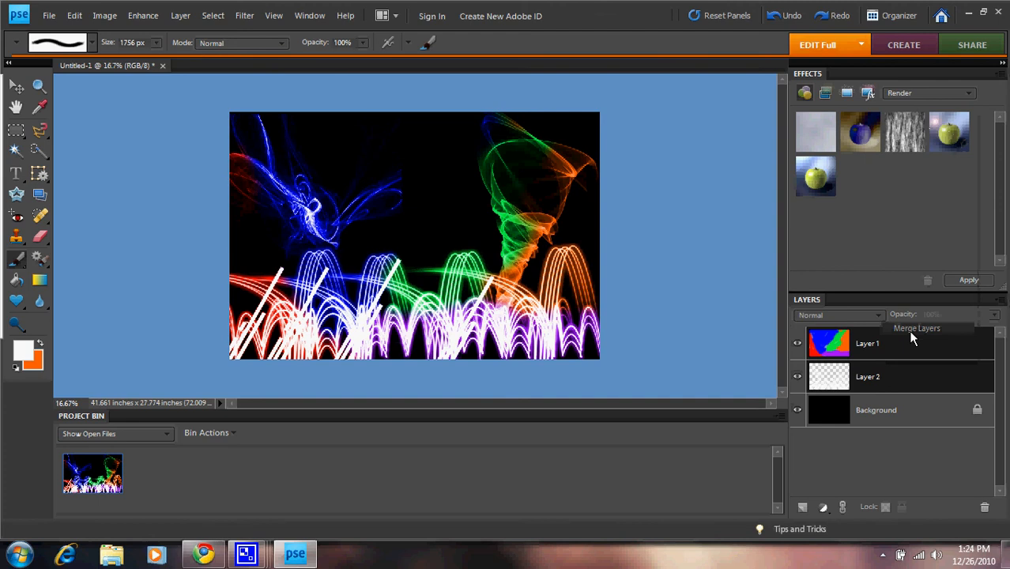
Flatten the neon artwork's layers into a single Background image, then minimize Photoshop Elements to the desktop
{"action": "left_click", "coordinate": [918, 329]}
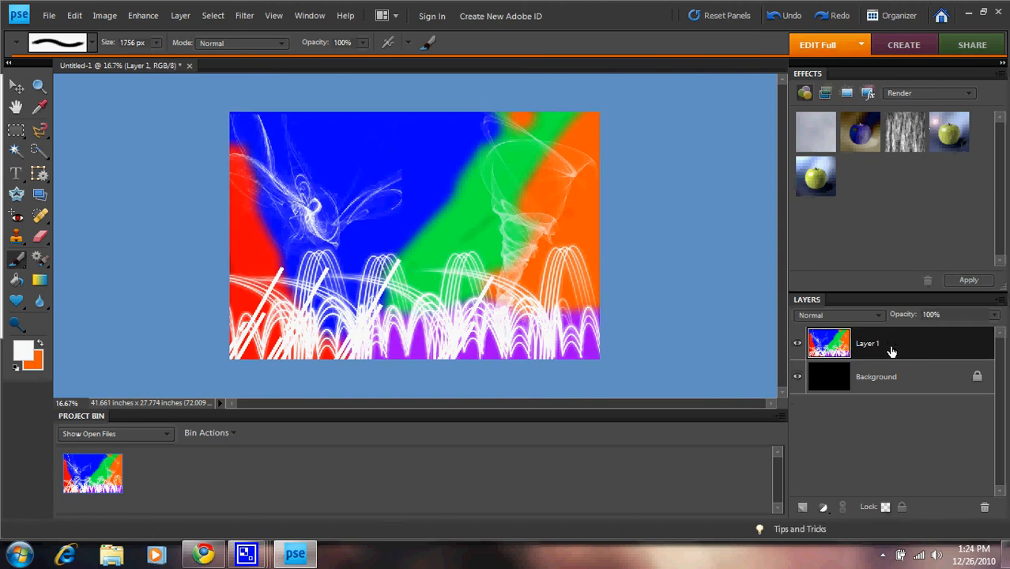
{"action": "left_click", "coordinate": [803, 507]}
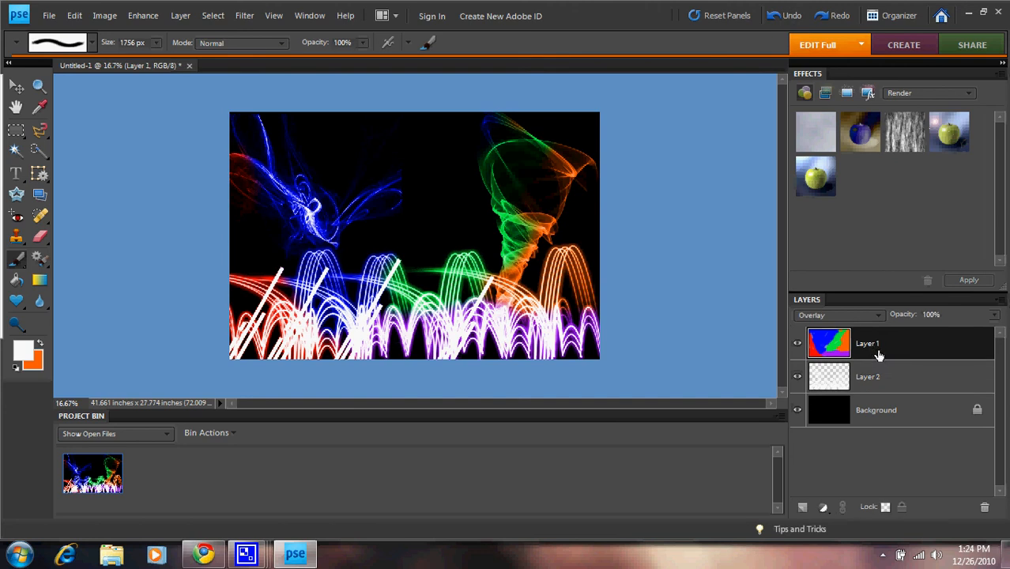
{"action": "right_click", "coordinate": [868, 344]}
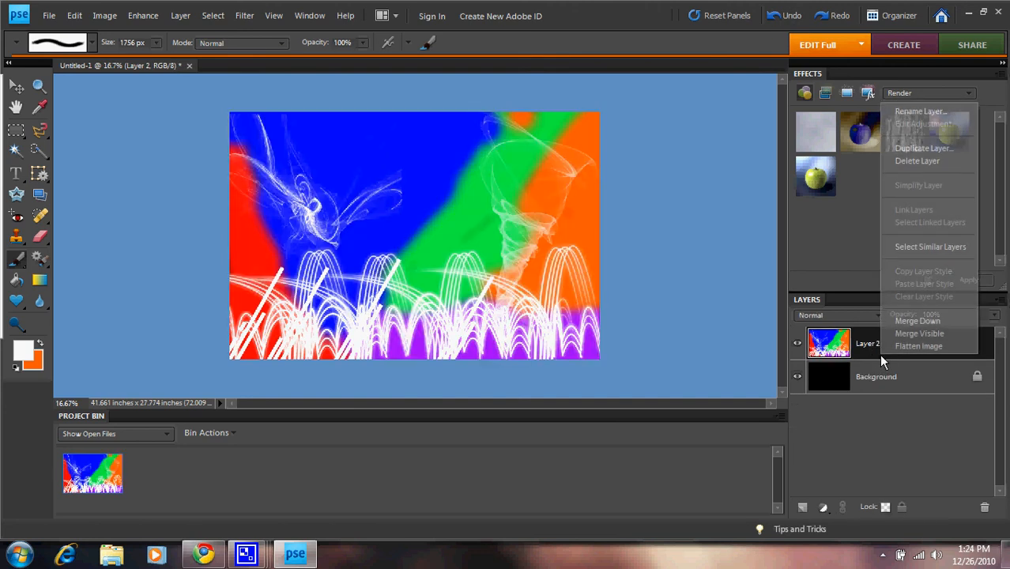
{"action": "left_click", "coordinate": [924, 147]}
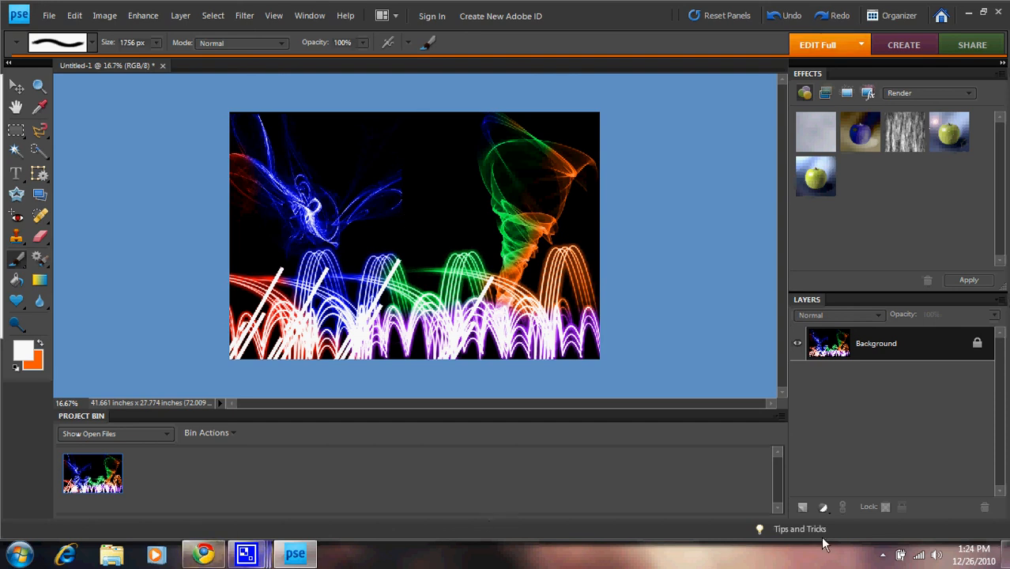
{"action": "left_click", "coordinate": [968, 15]}
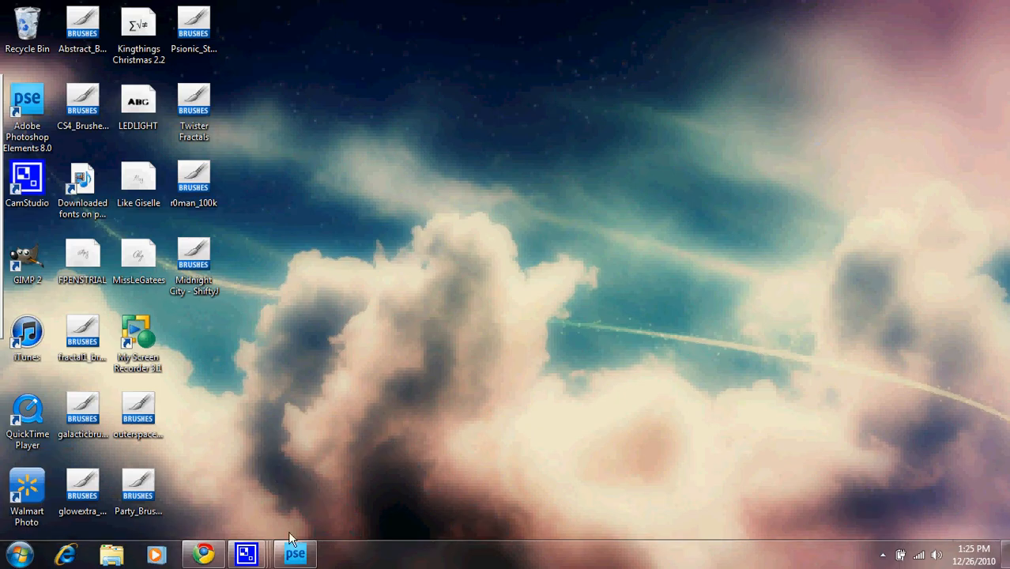
{"action": "left_click", "coordinate": [246, 554]}
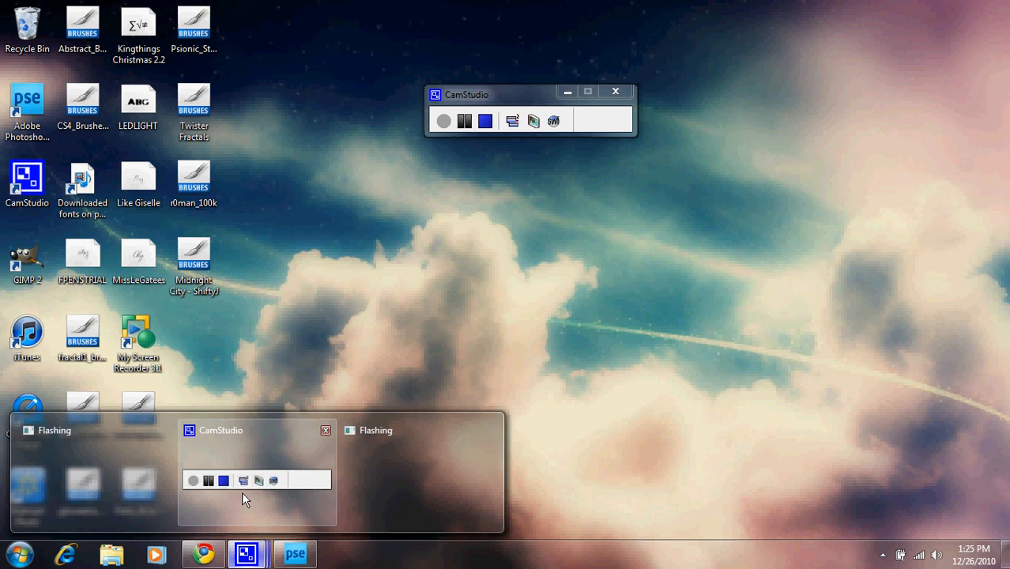